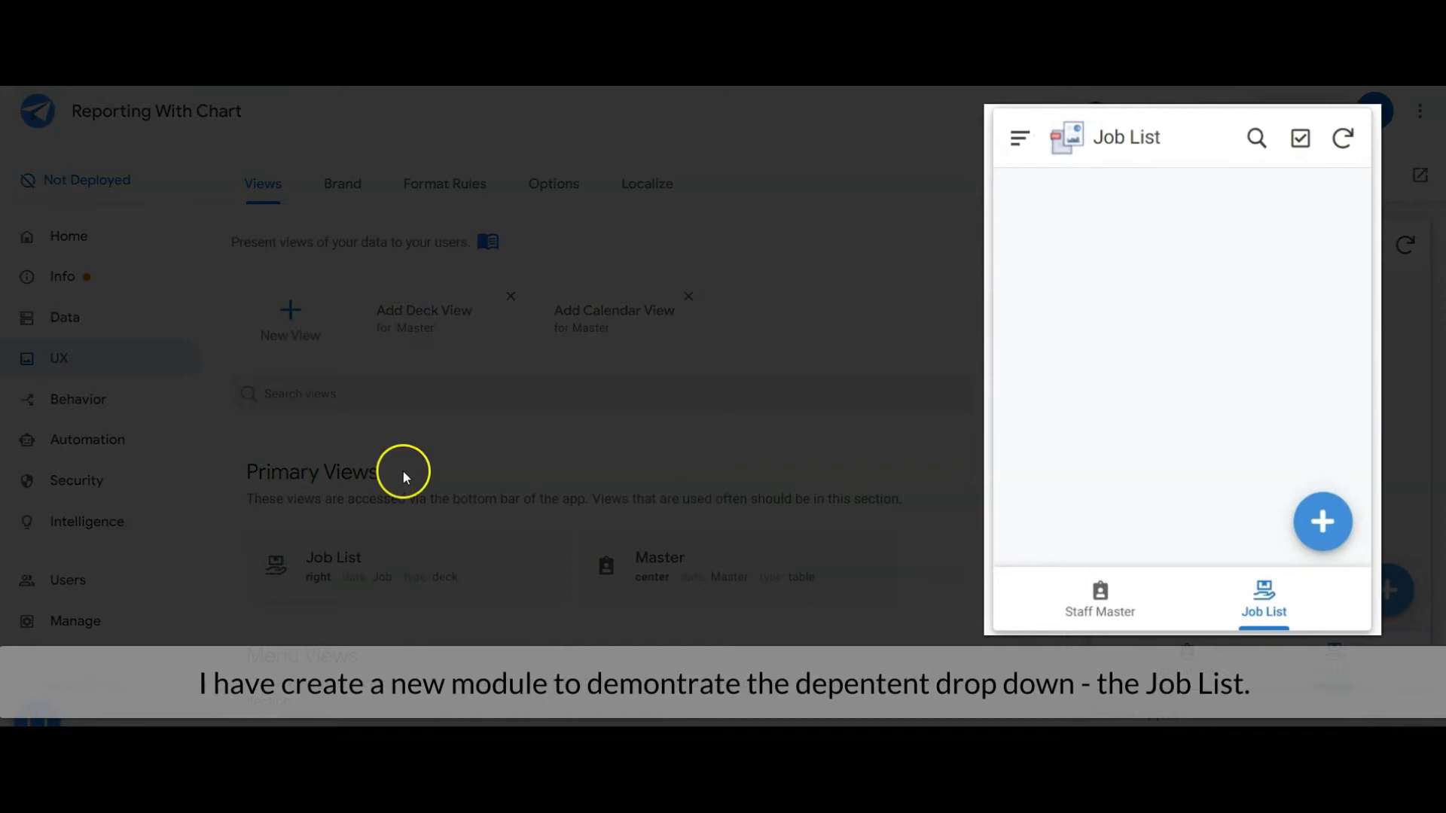
mouse_move(1324, 521)
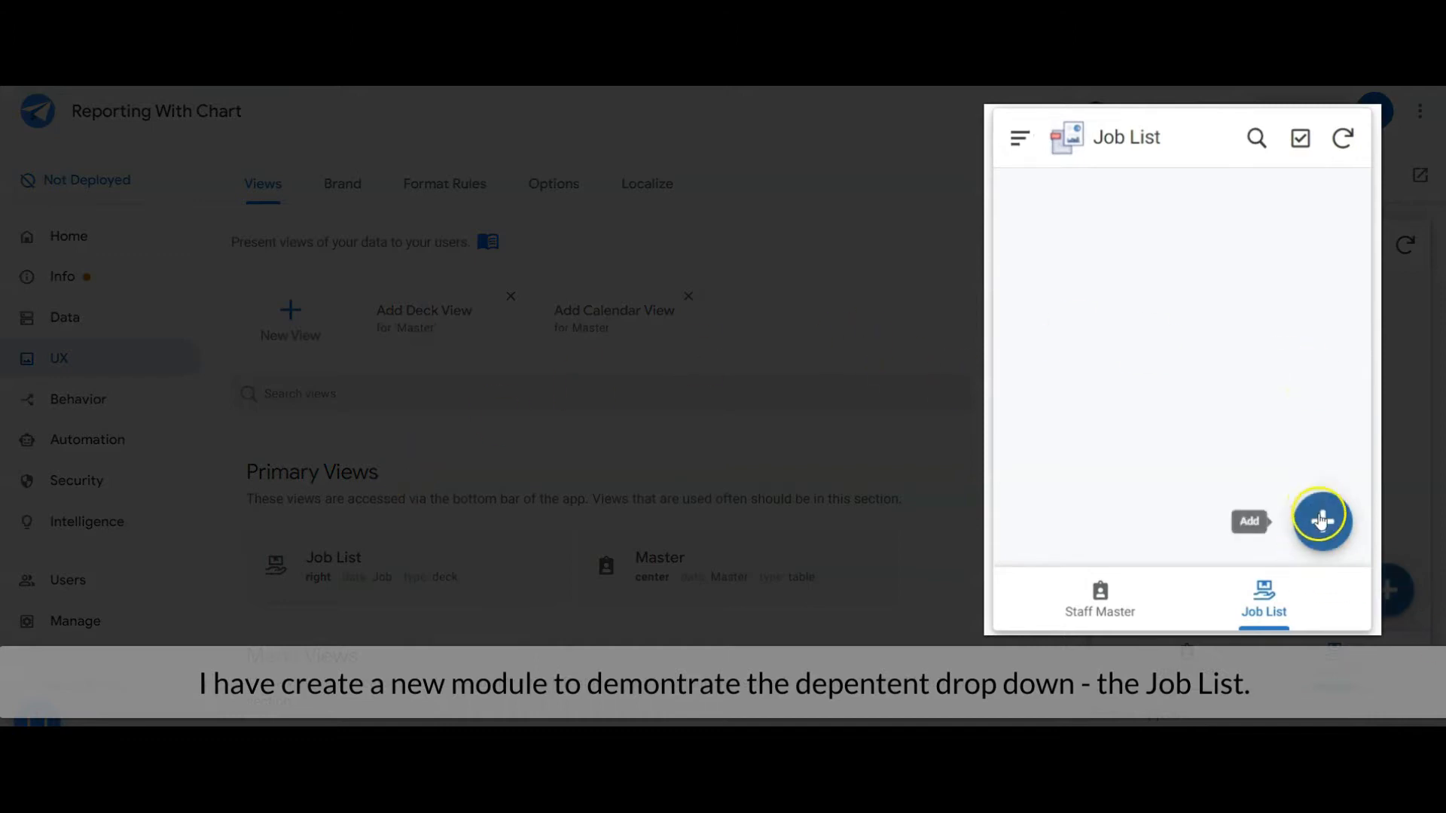
Step: Start a new job with name 'Submitting Sale Report' and description 'Sales Report from Jan to Jun'
click(1320, 518)
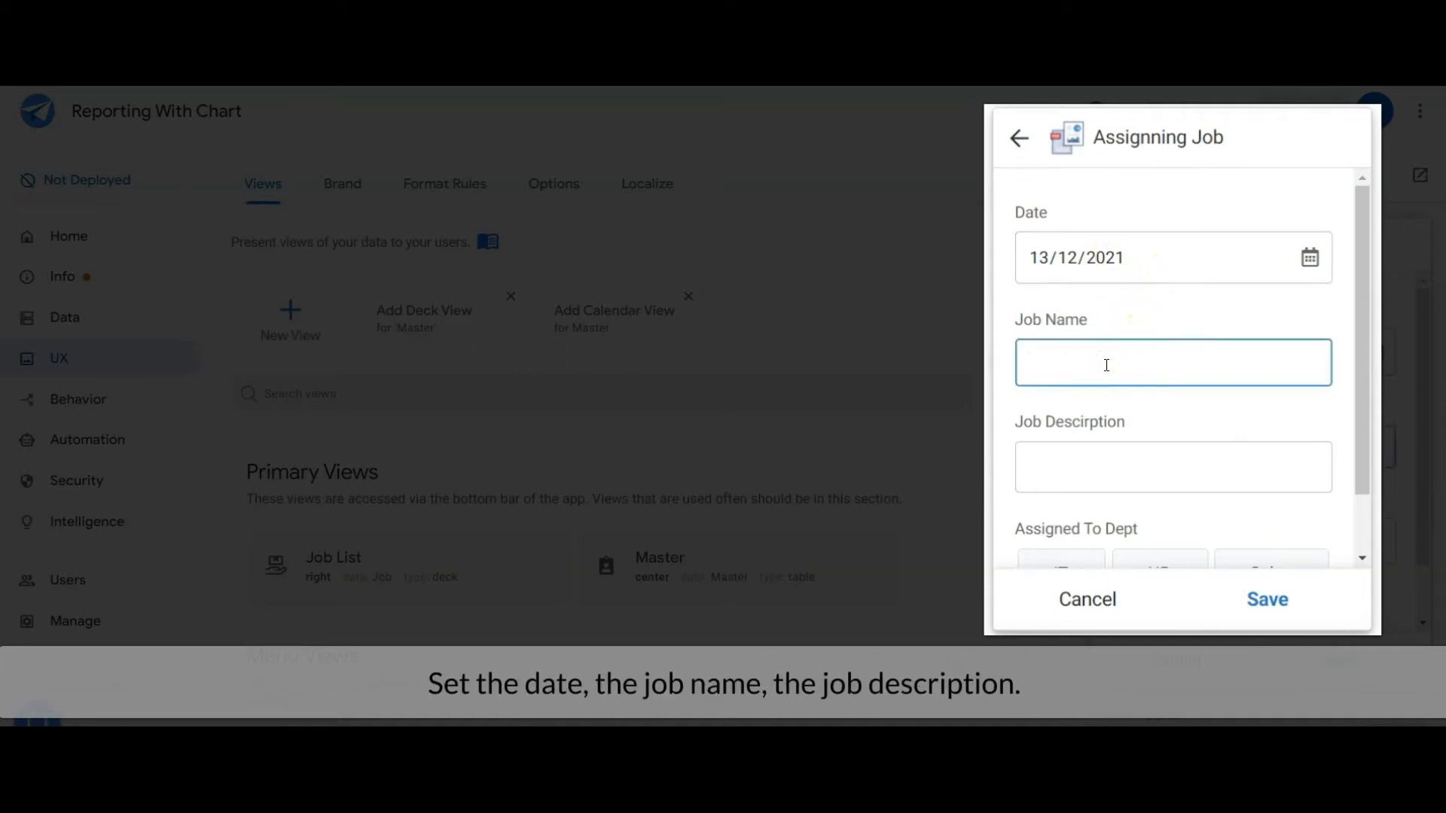
text(Submitting Sale Report)
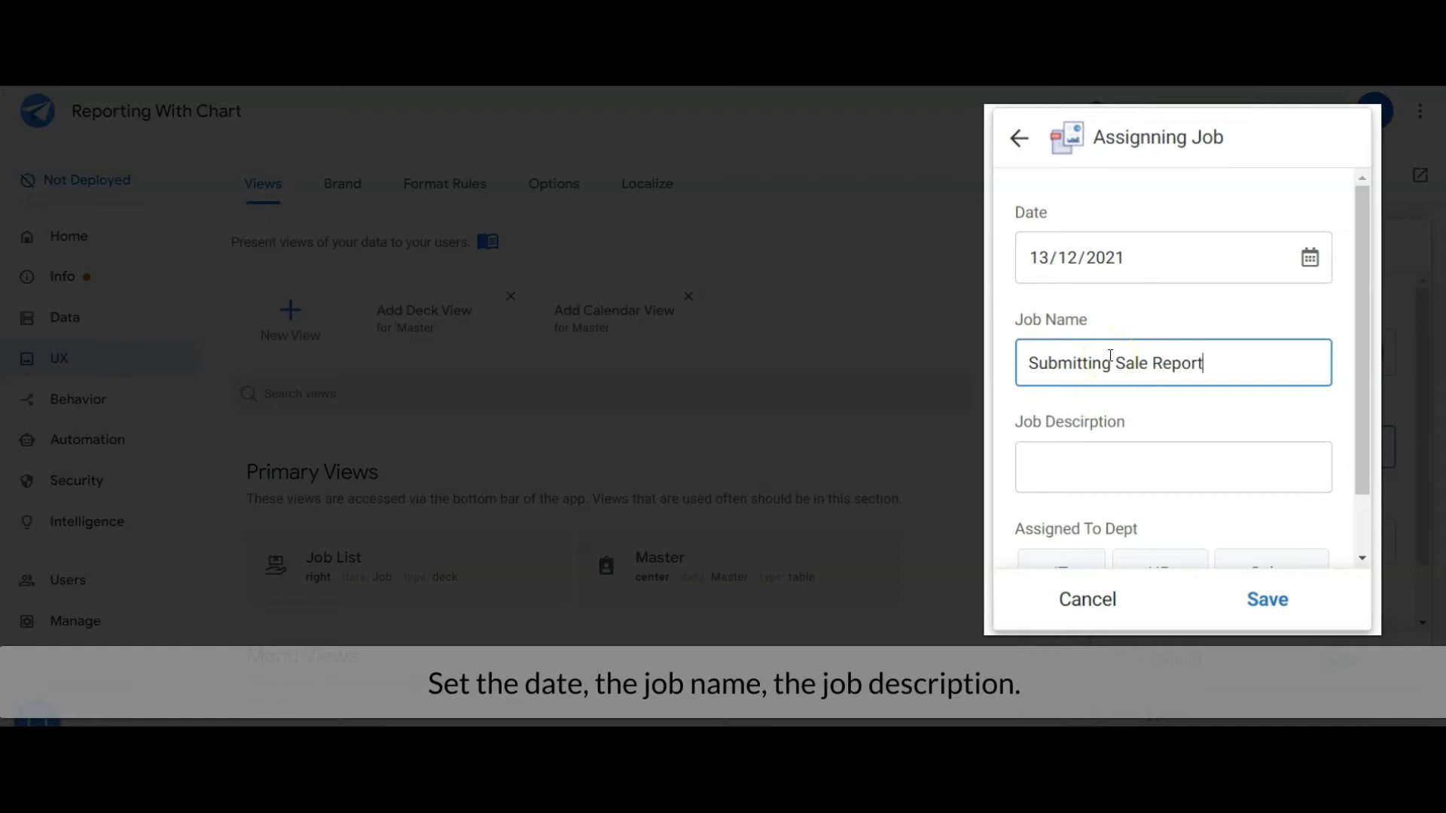
text(Sales Report from Jan to Jun)
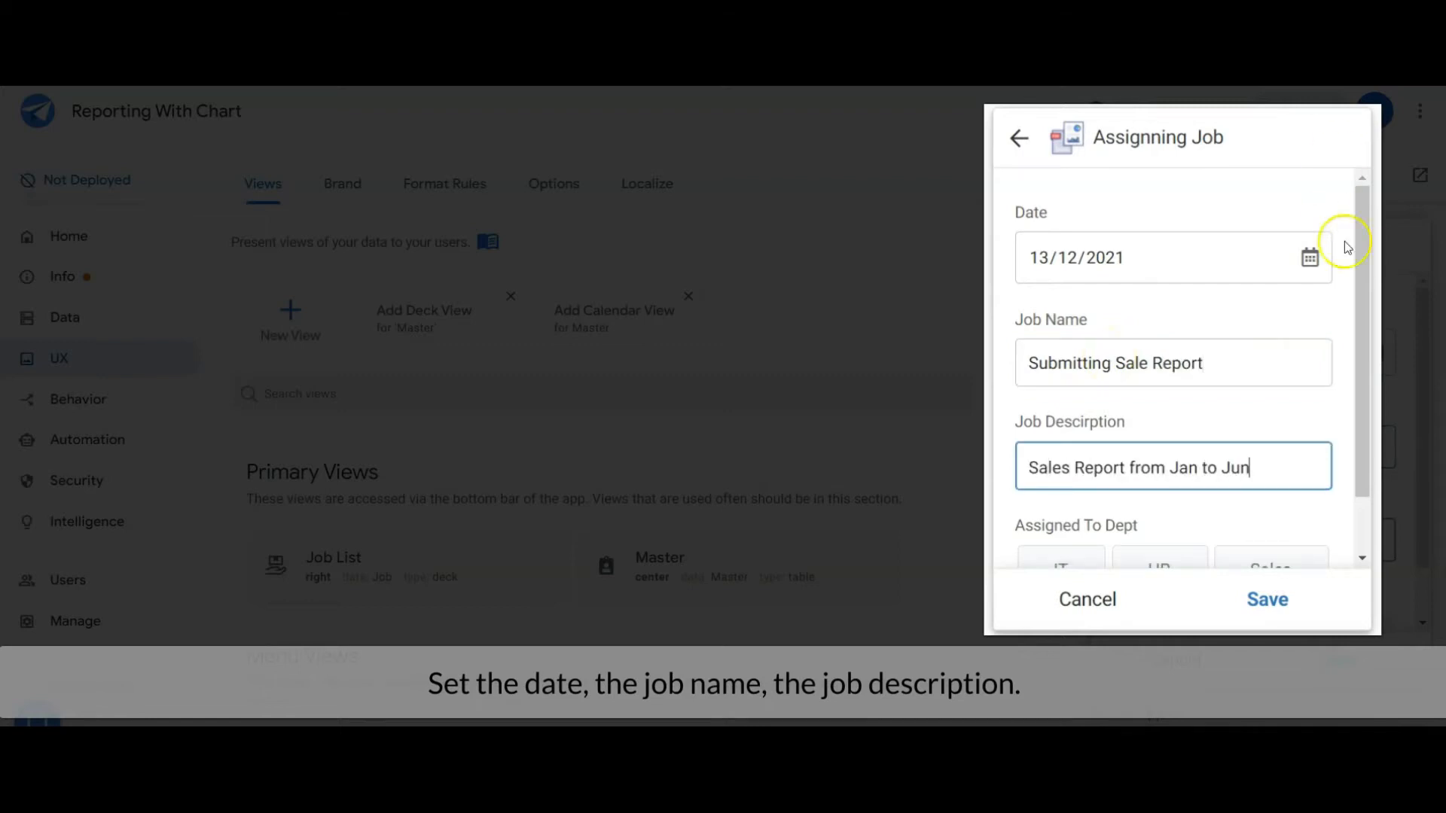
scroll(down, 3)
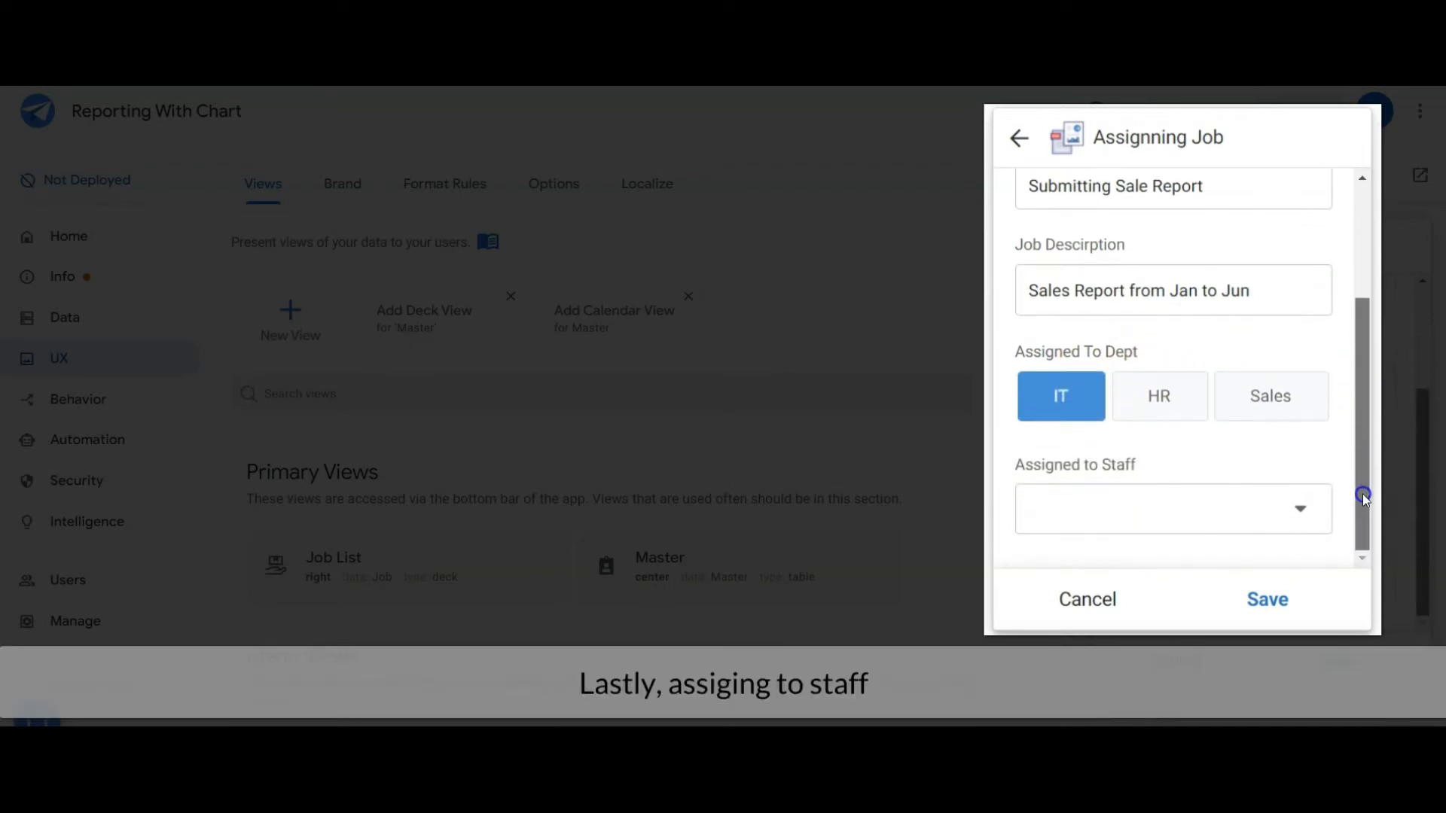
Step: Assign the job to the Sales department and staff ST012, then save the record
click(1174, 509)
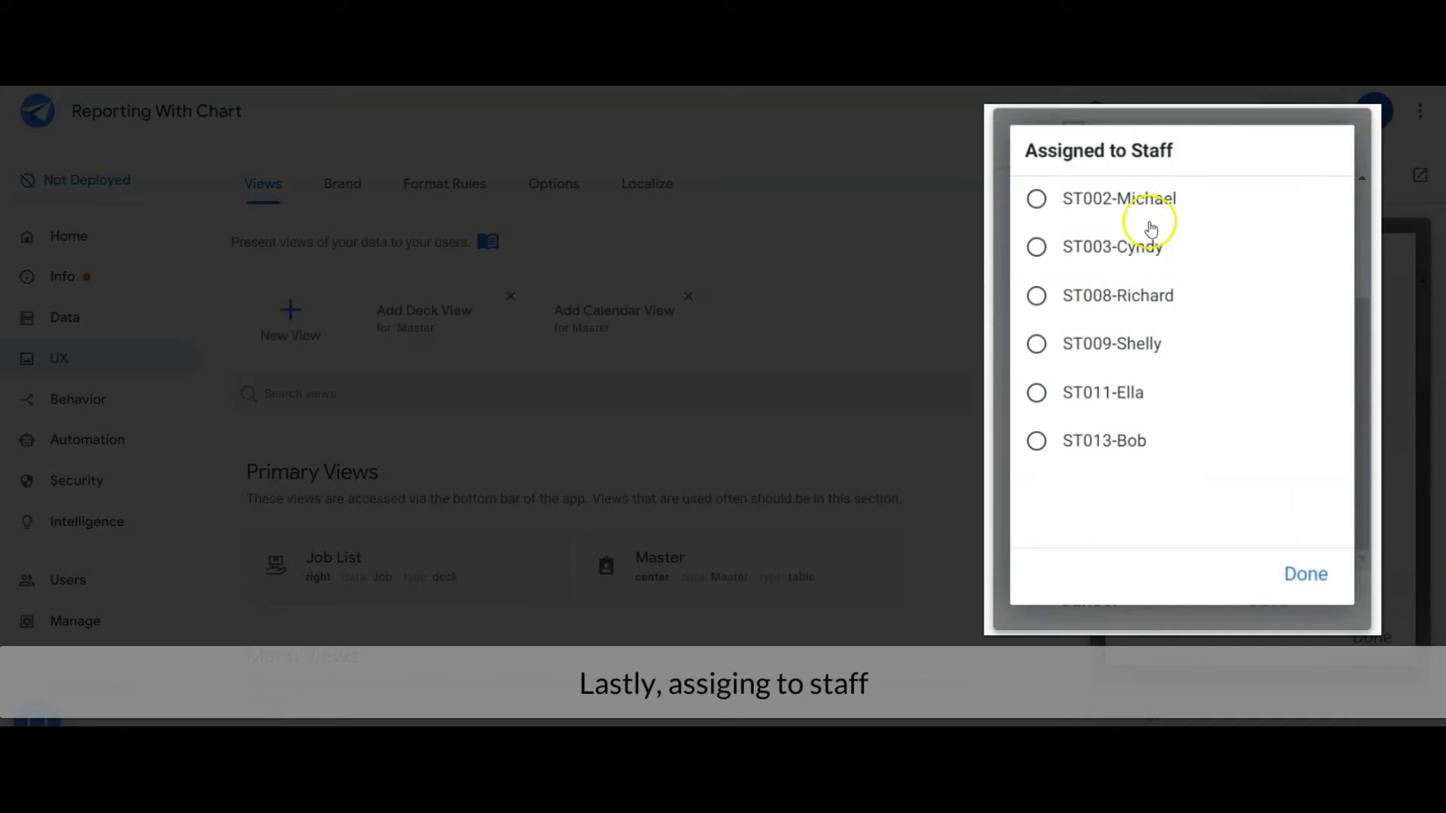
mouse_move(1142, 366)
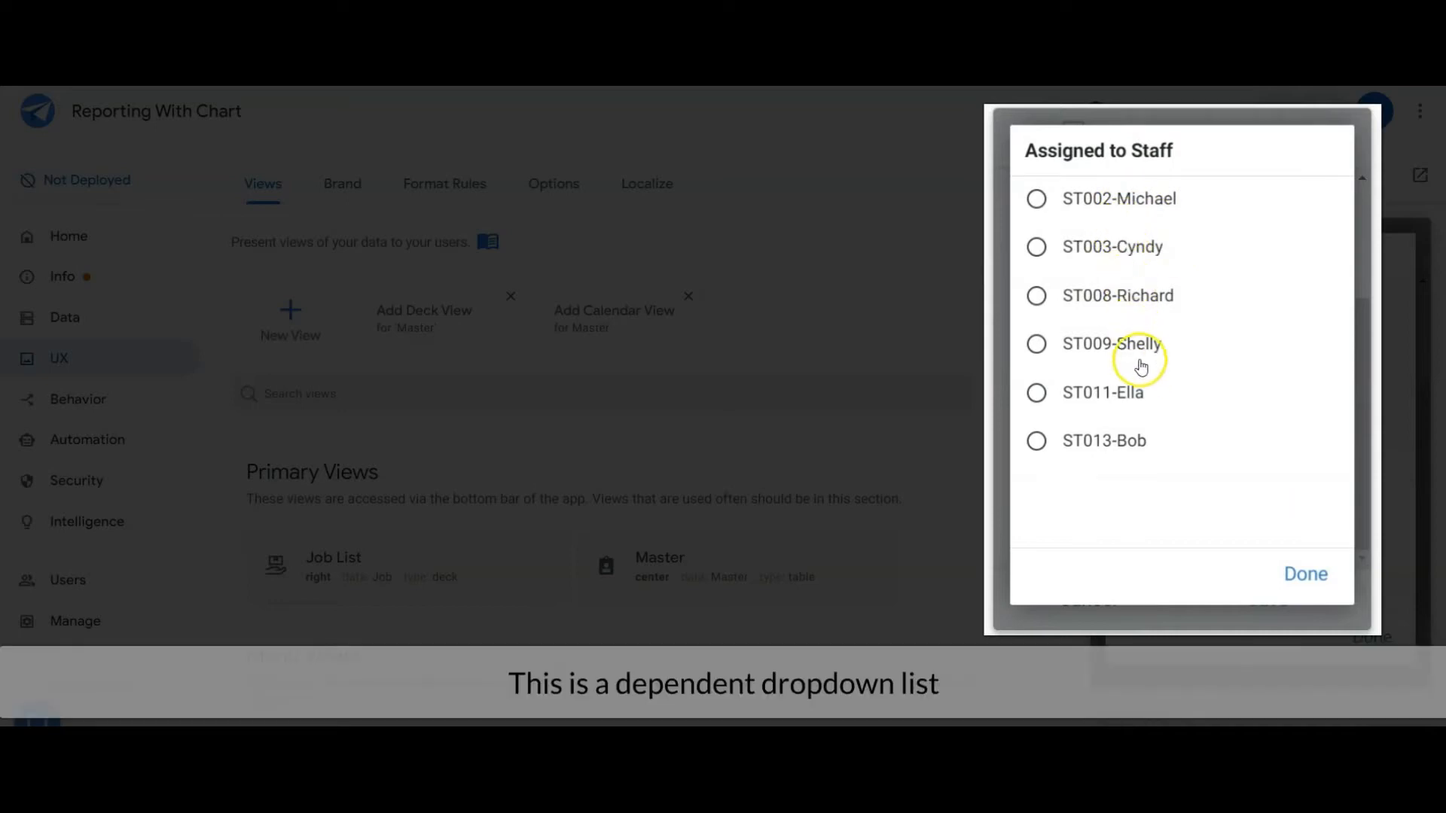
click(1304, 574)
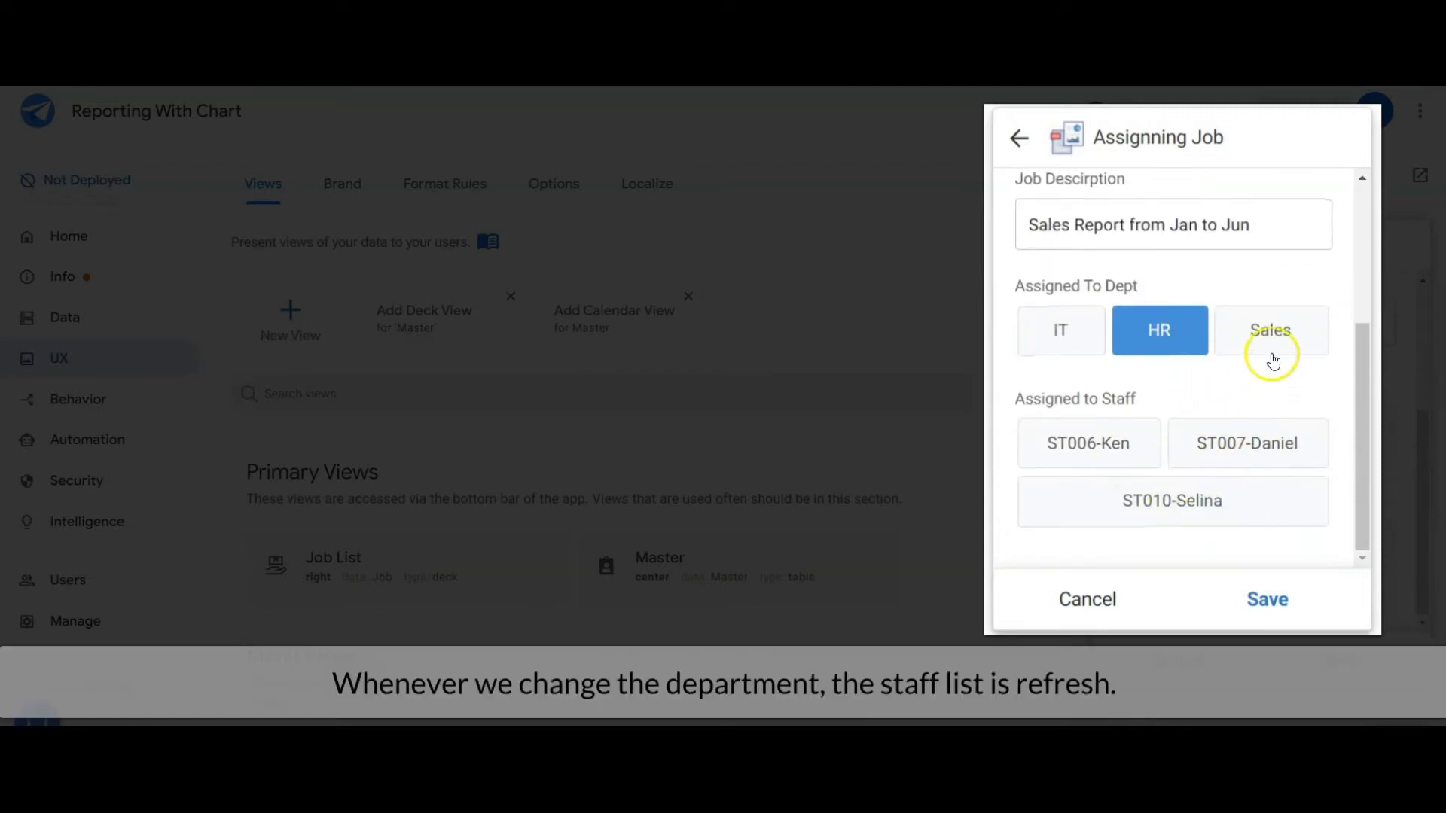
click(1270, 329)
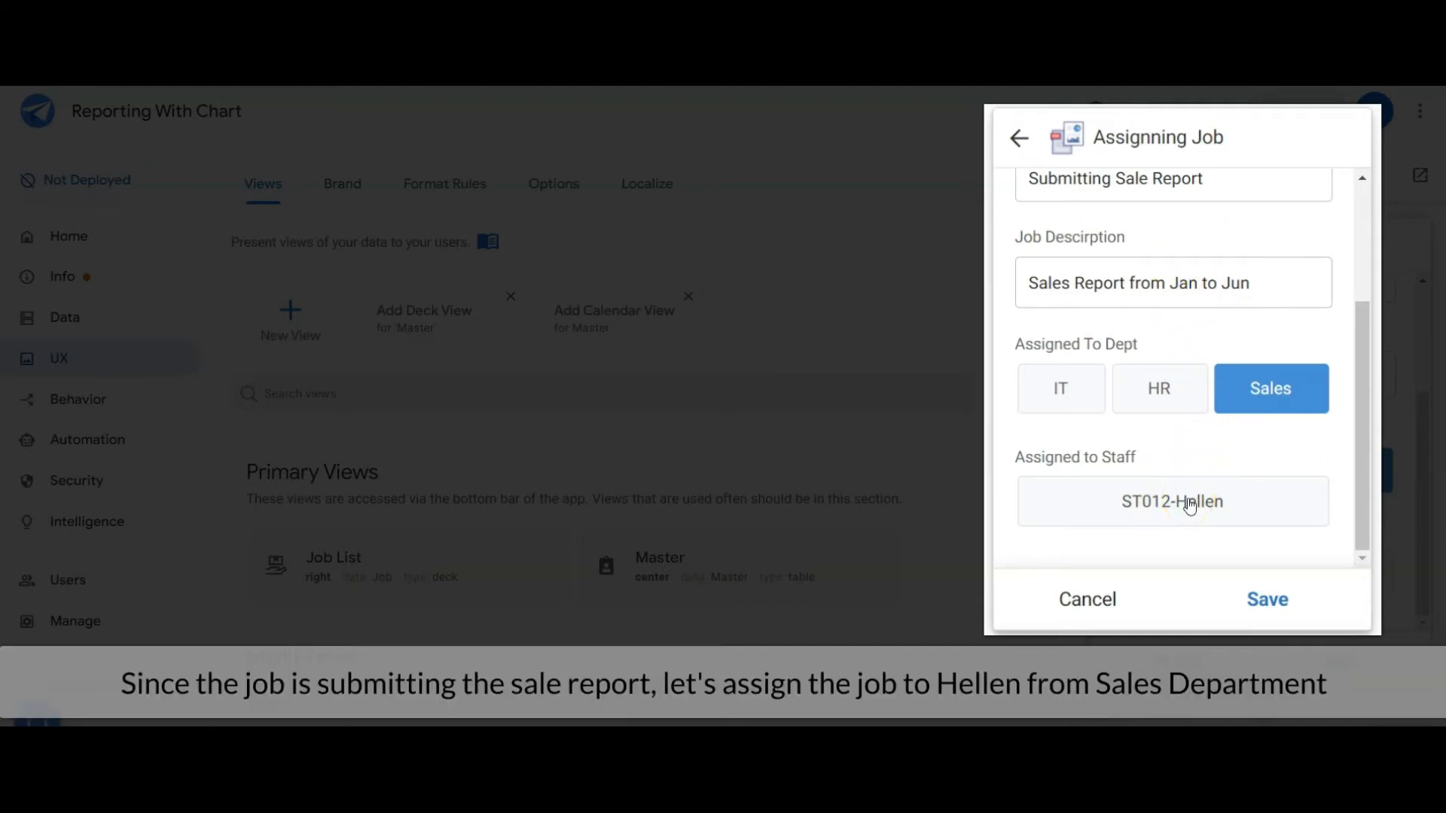
click(1171, 502)
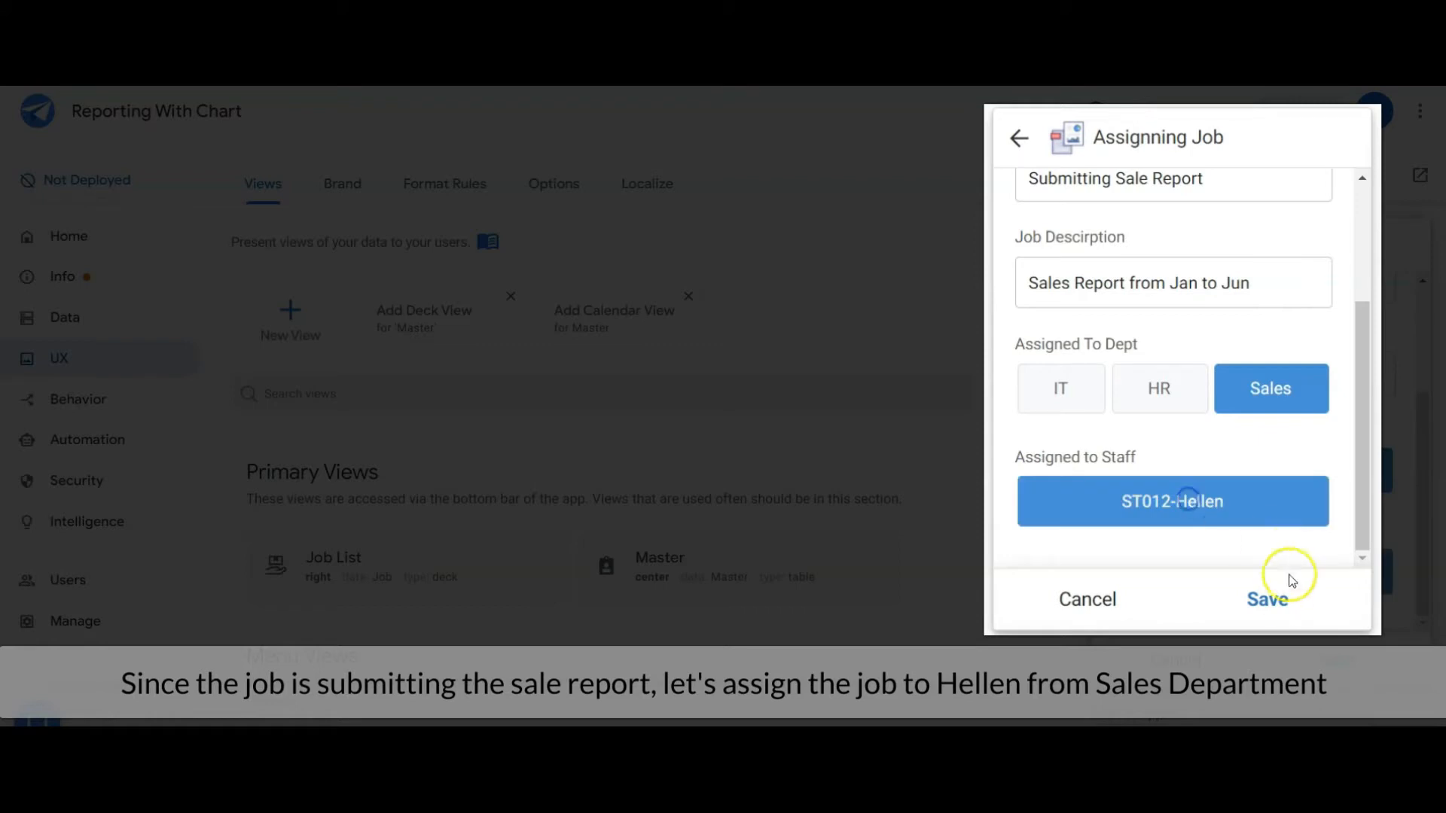
click(1268, 600)
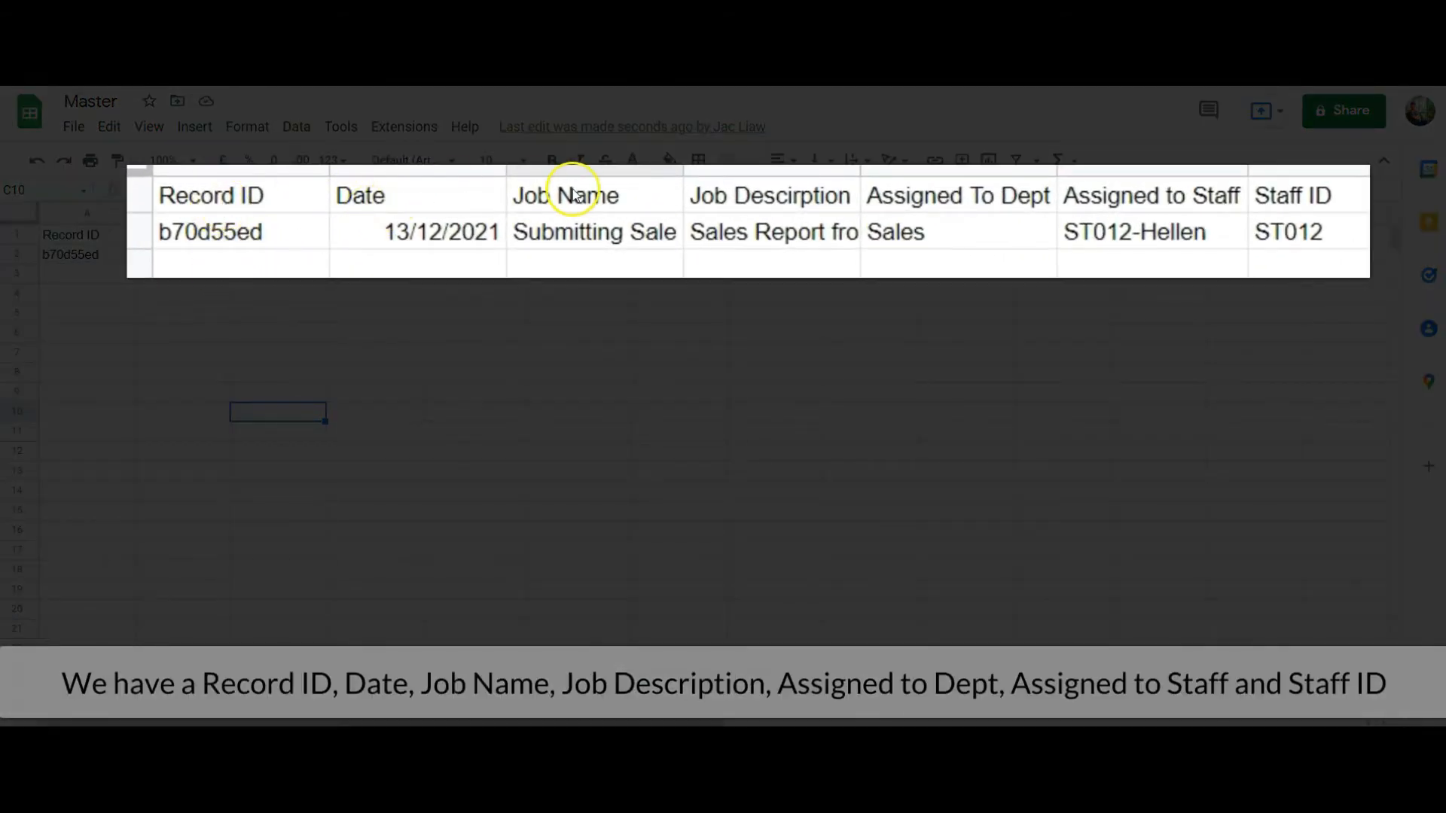
mouse_move(1325, 239)
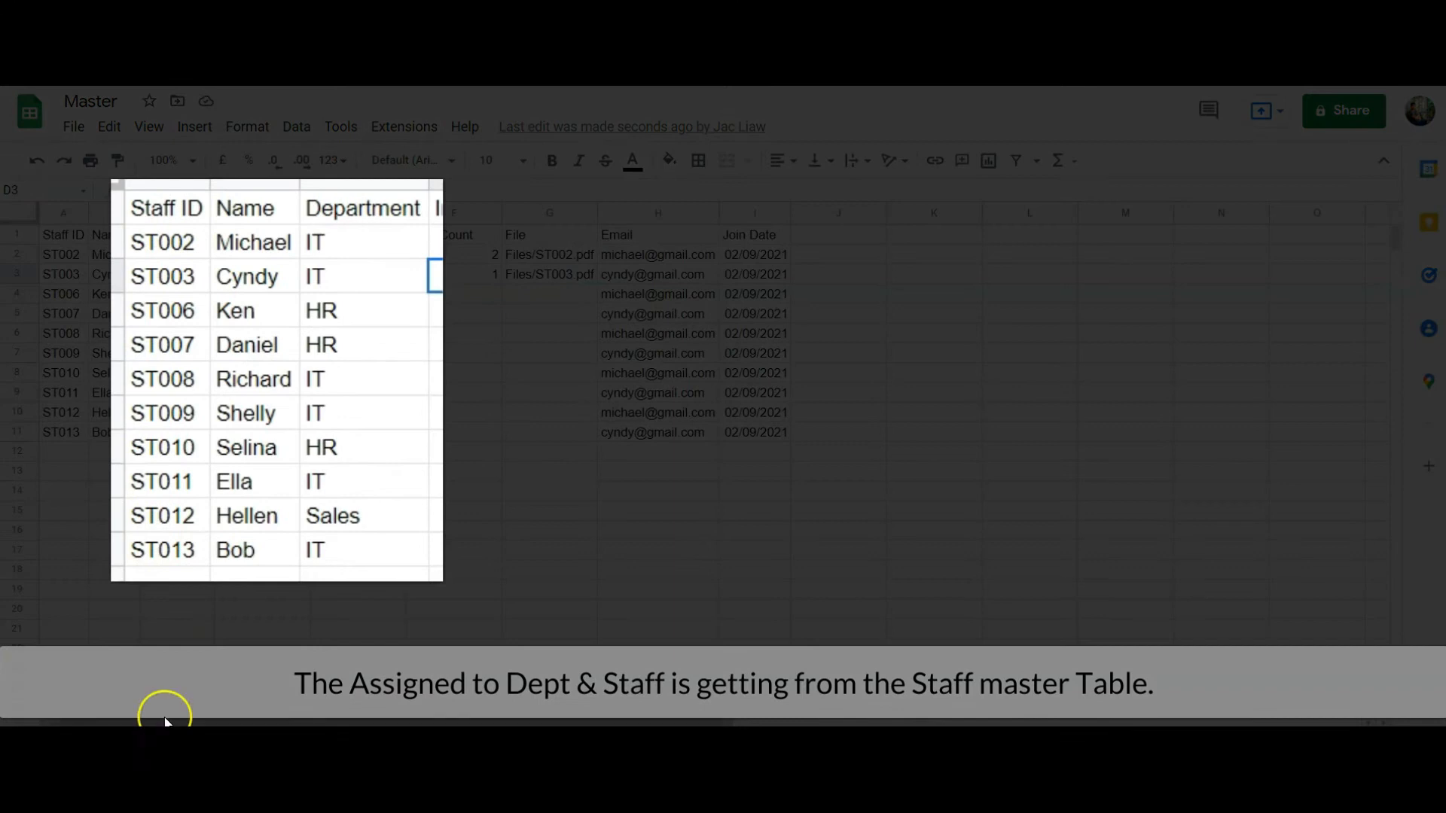
mouse_move(274, 214)
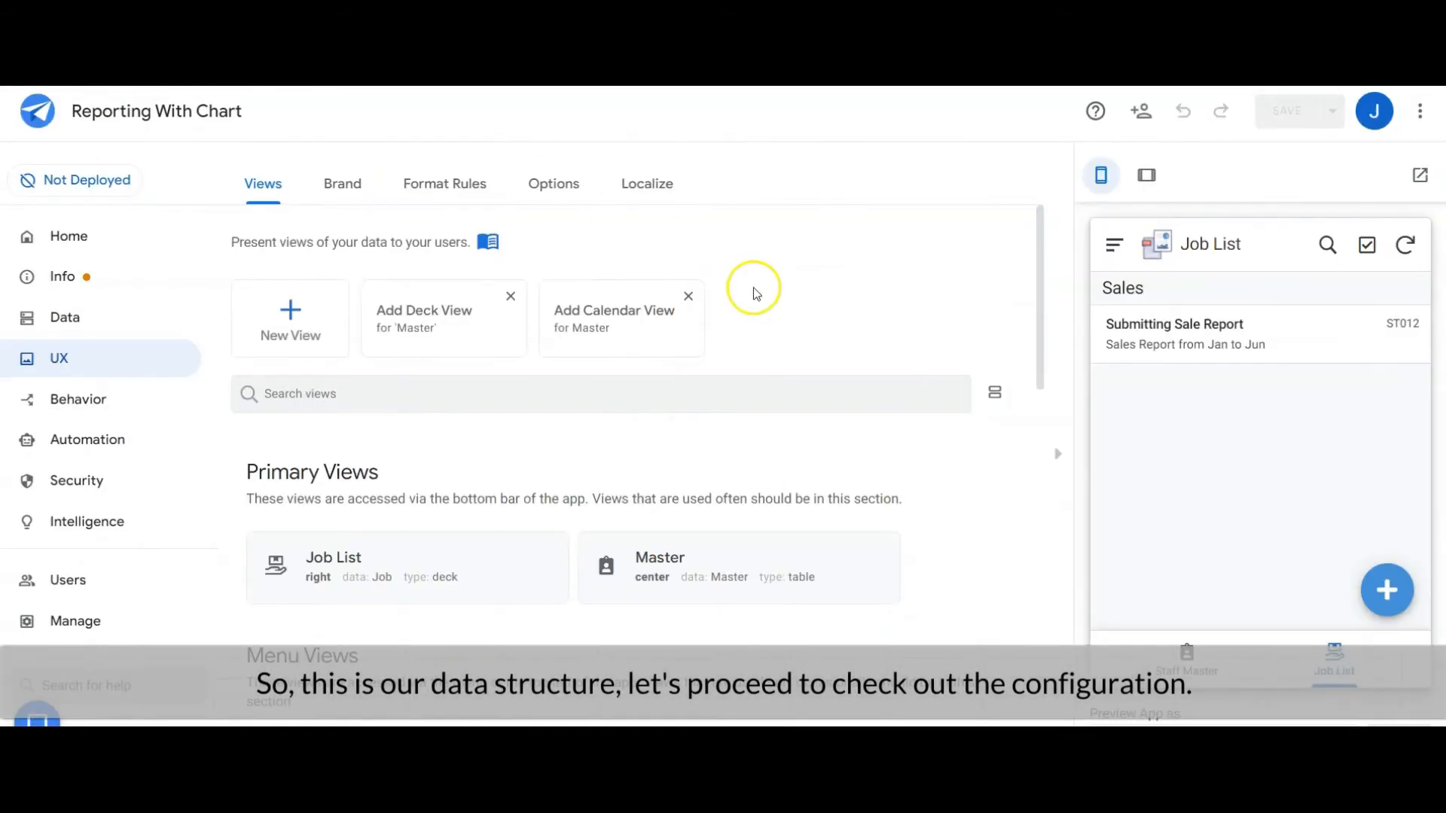
Step: Review the Master table's Staff ID Name column and its CONCATENATE formula under Data > Columns
click(63, 317)
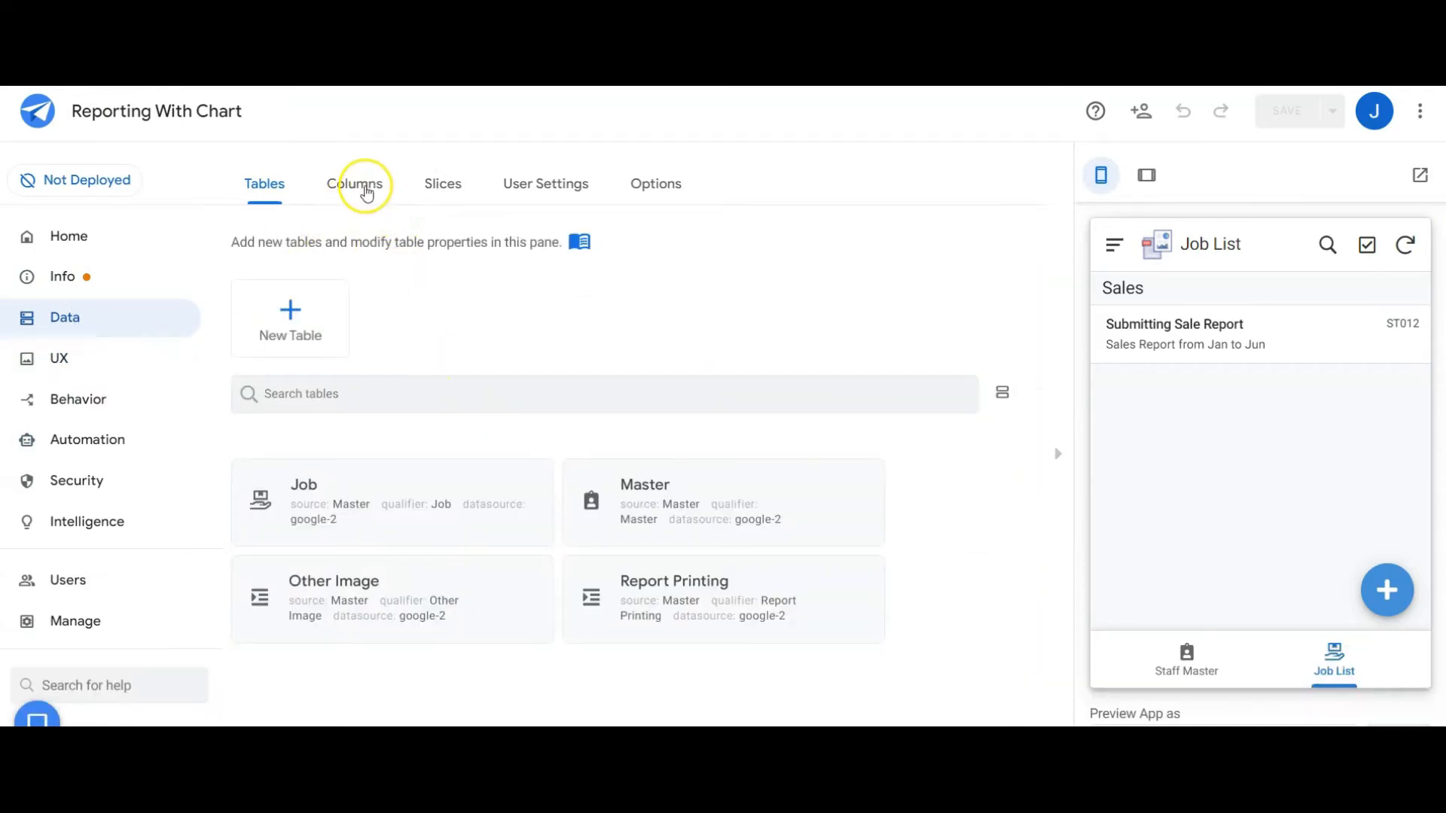
click(355, 183)
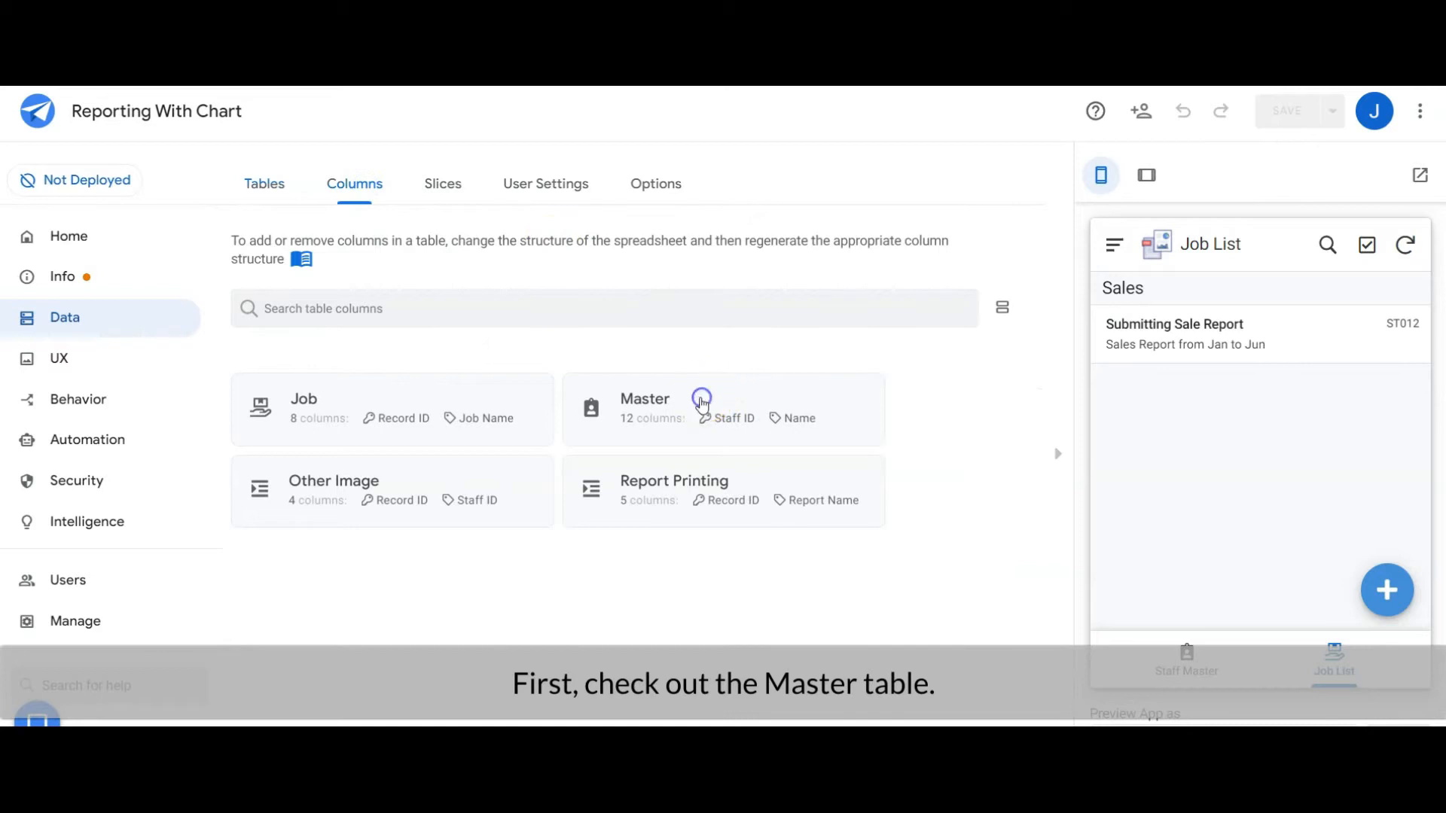
click(702, 403)
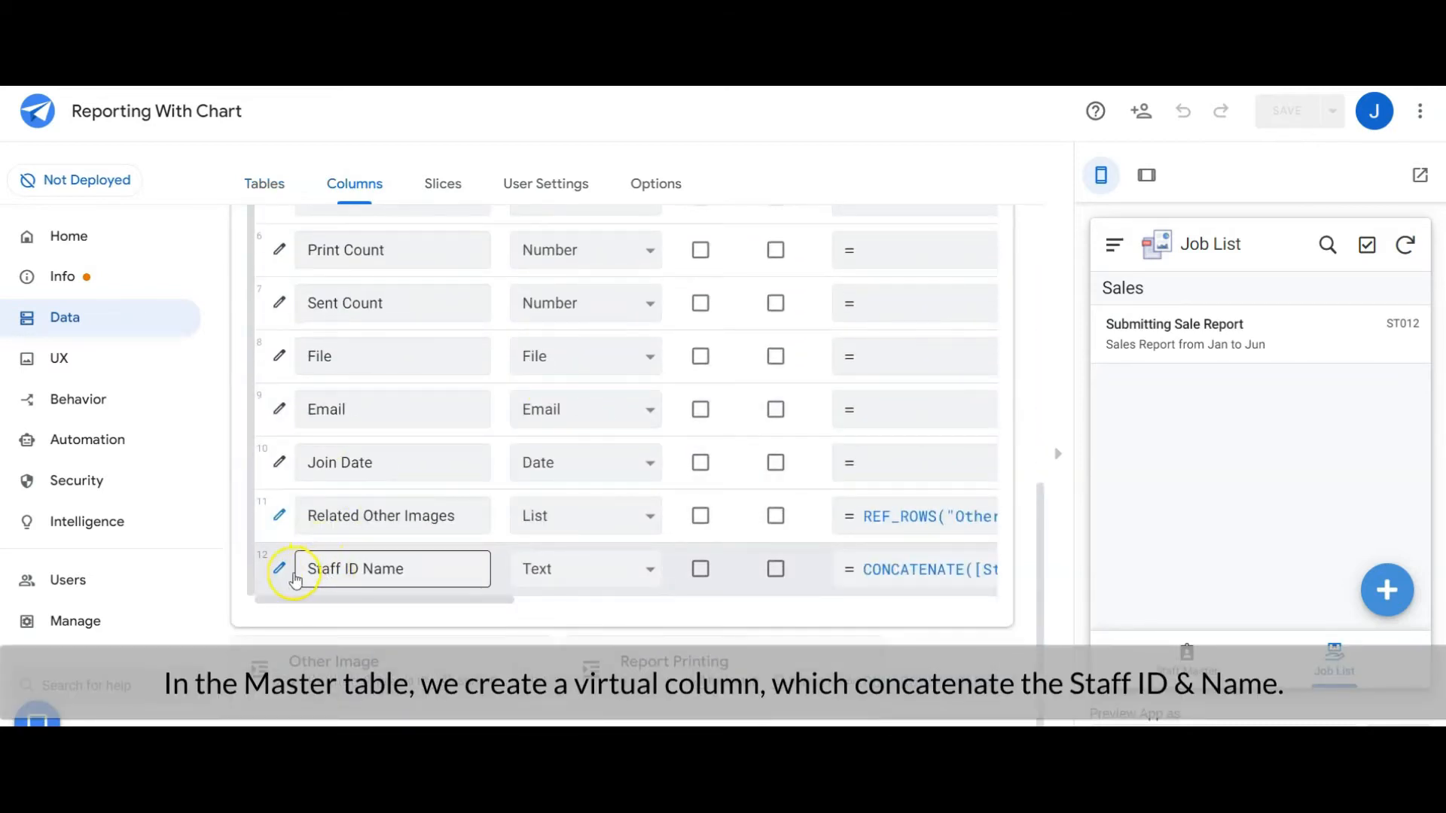
click(281, 569)
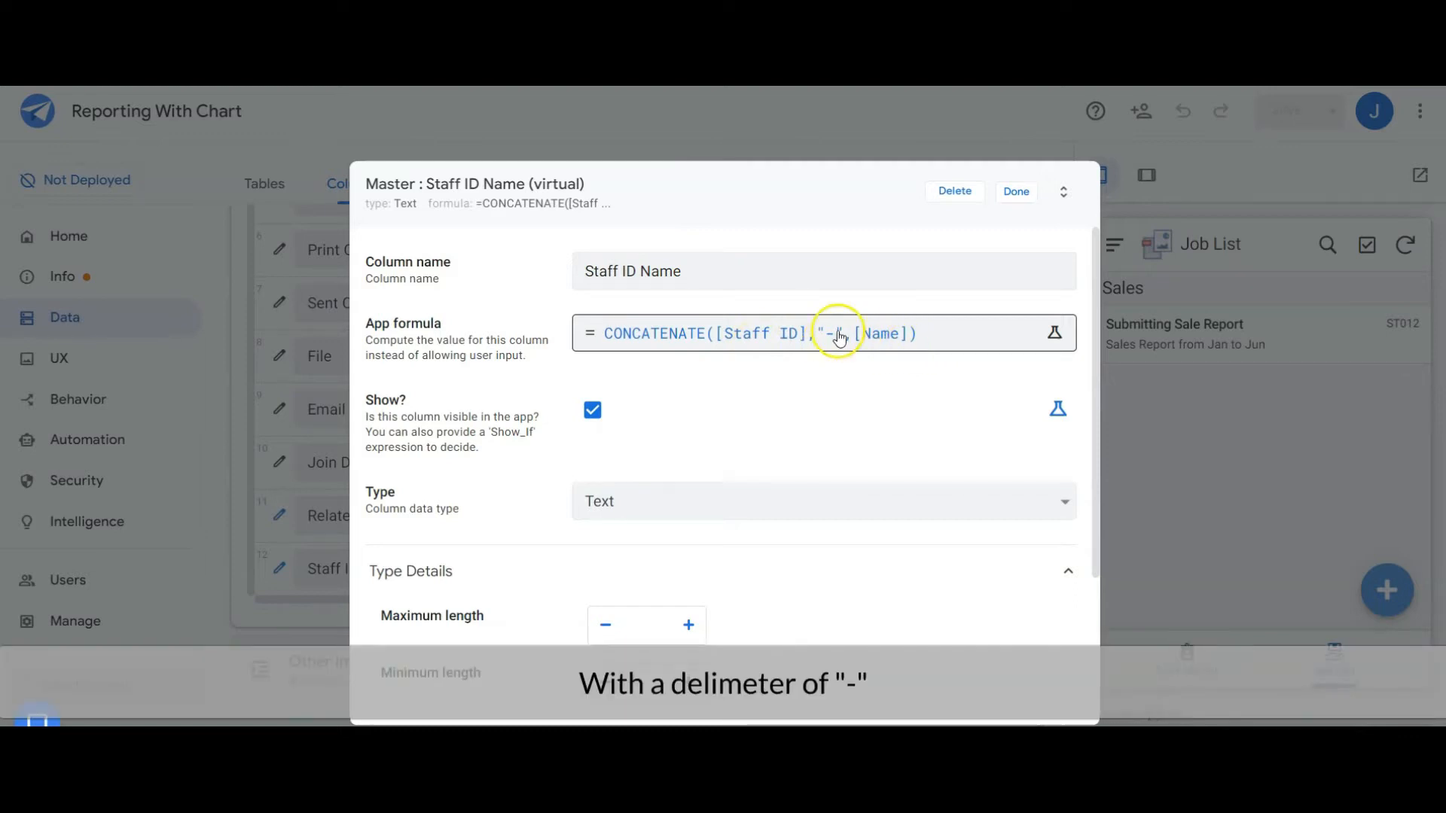
click(1015, 192)
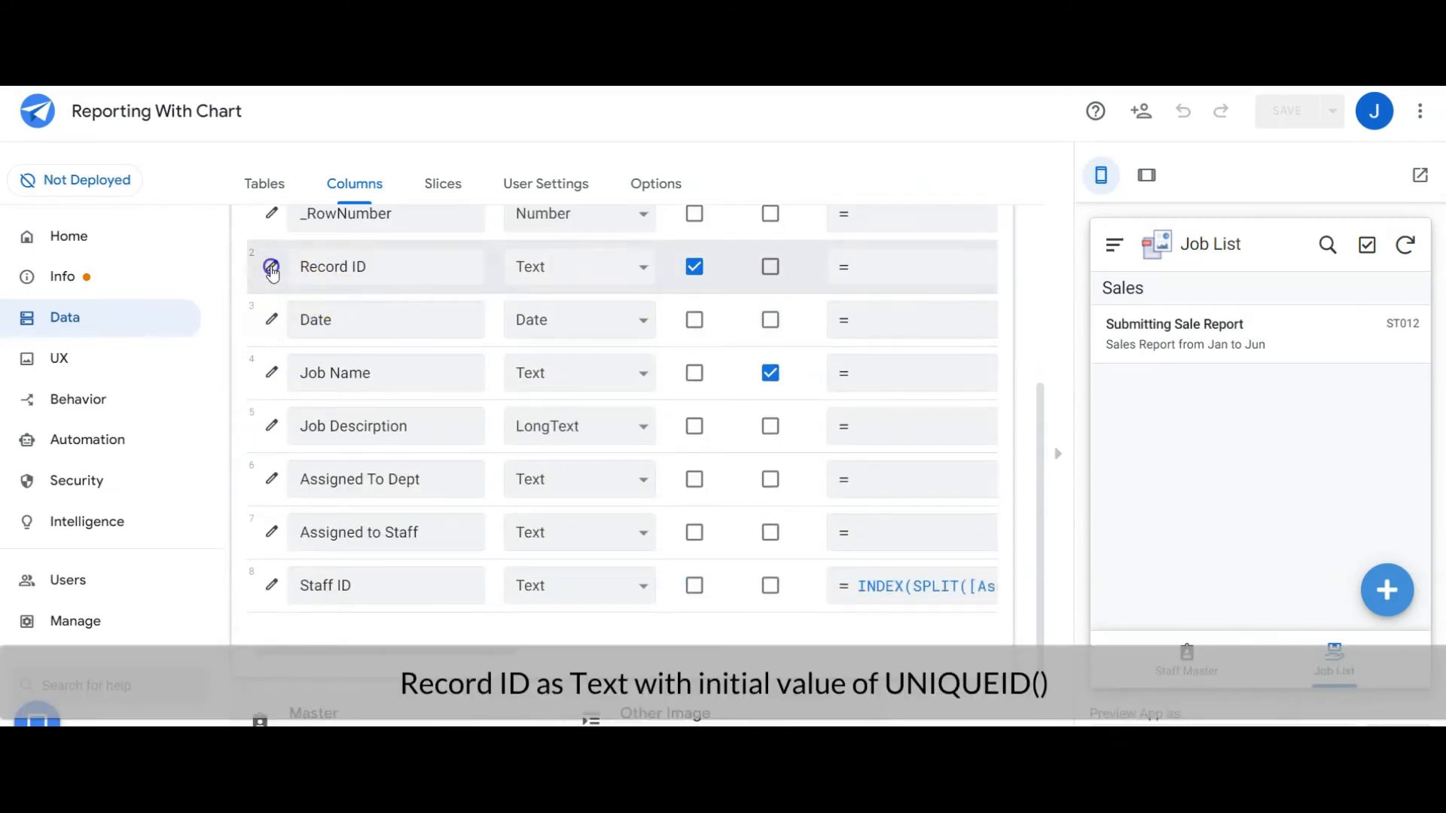
click(271, 268)
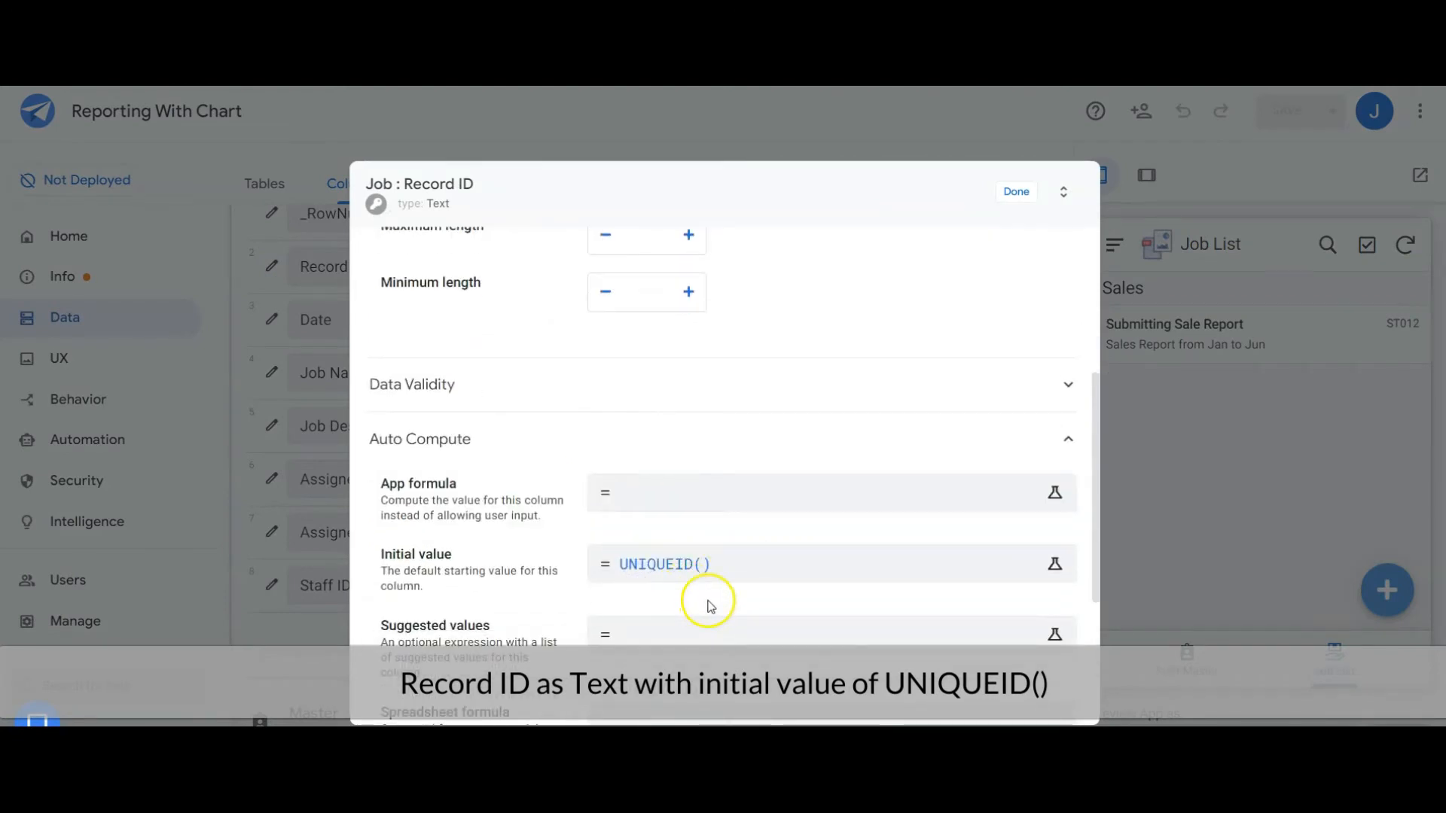
click(1015, 192)
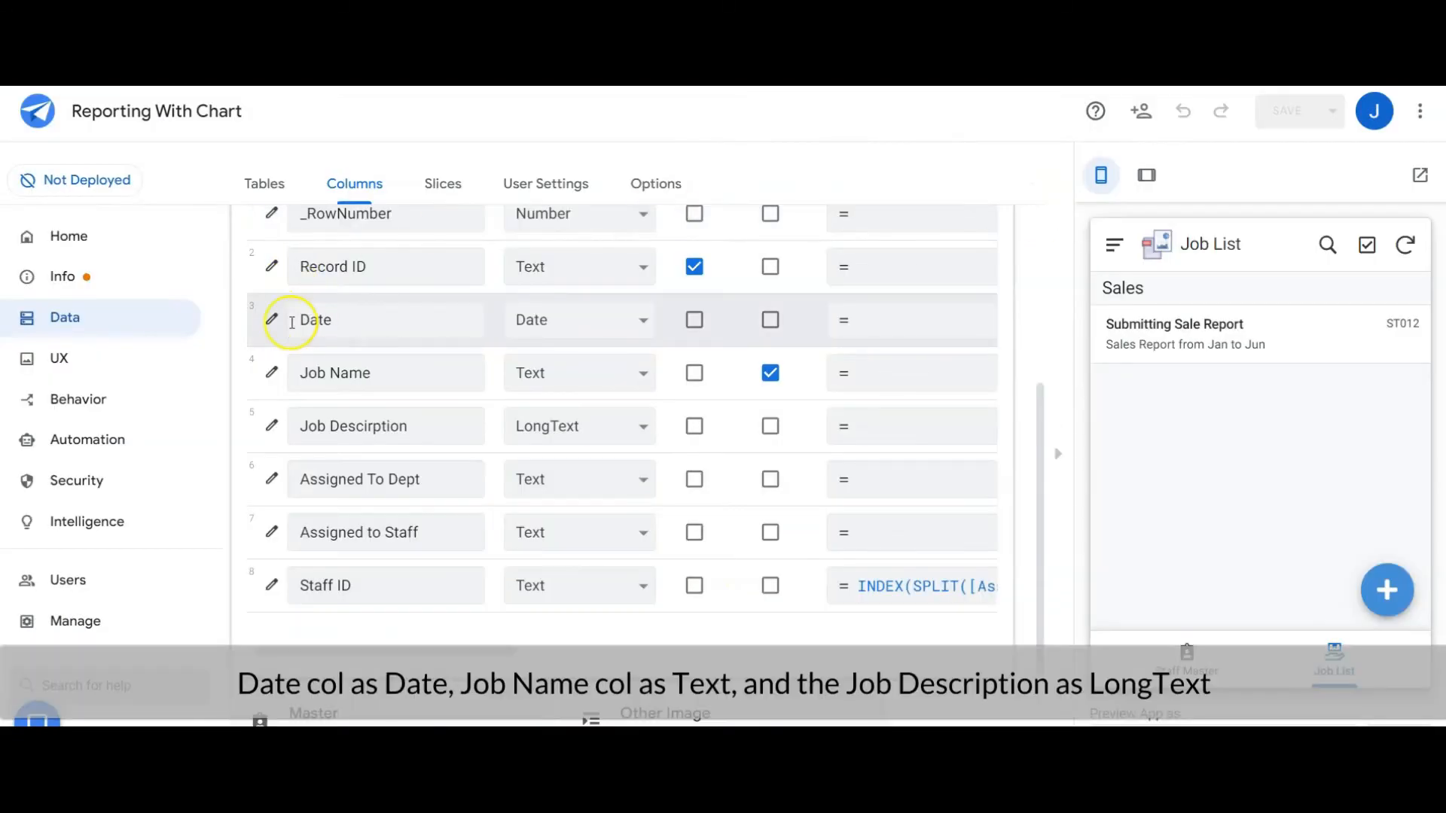
mouse_move(318, 358)
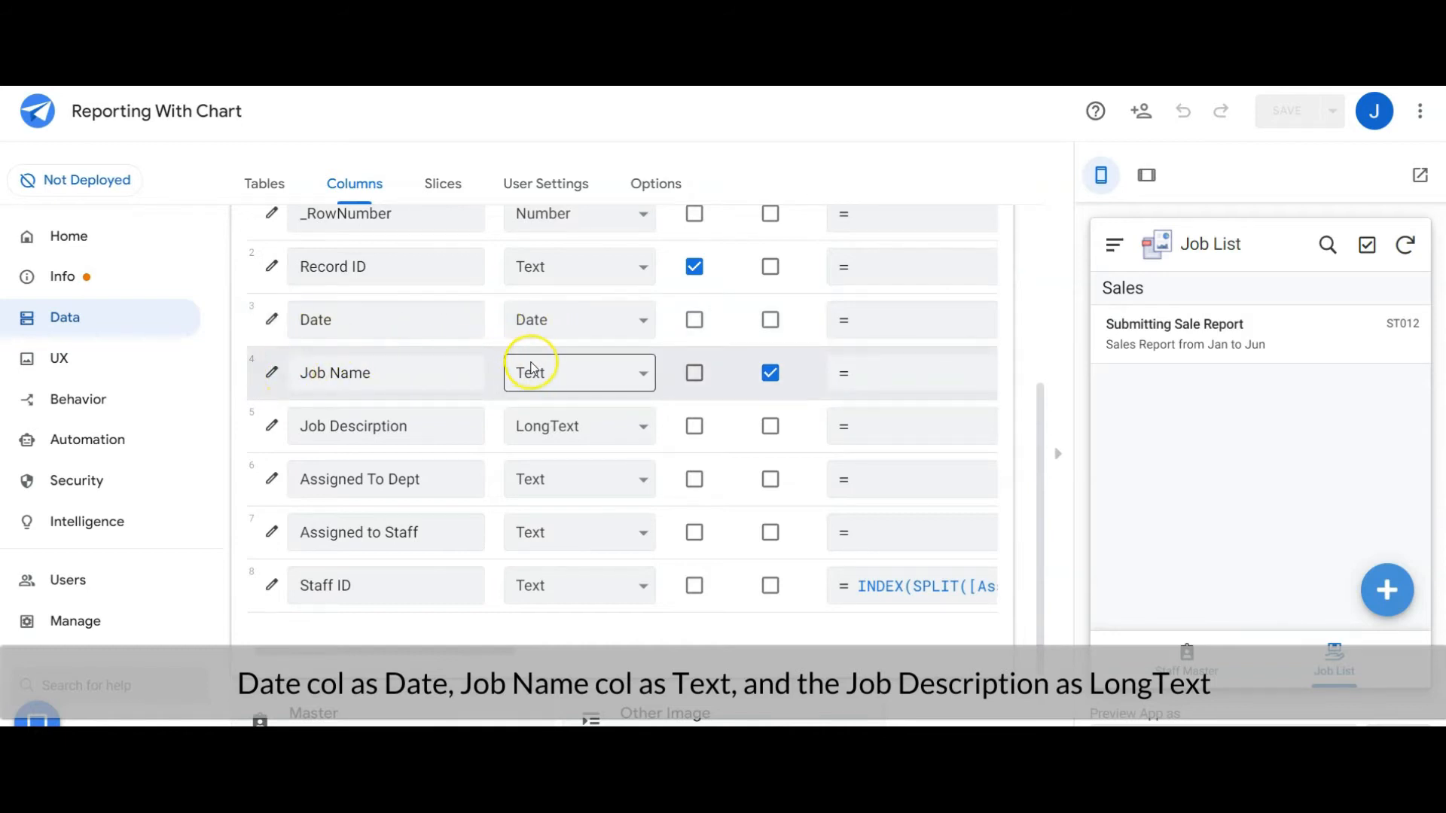
click(385, 426)
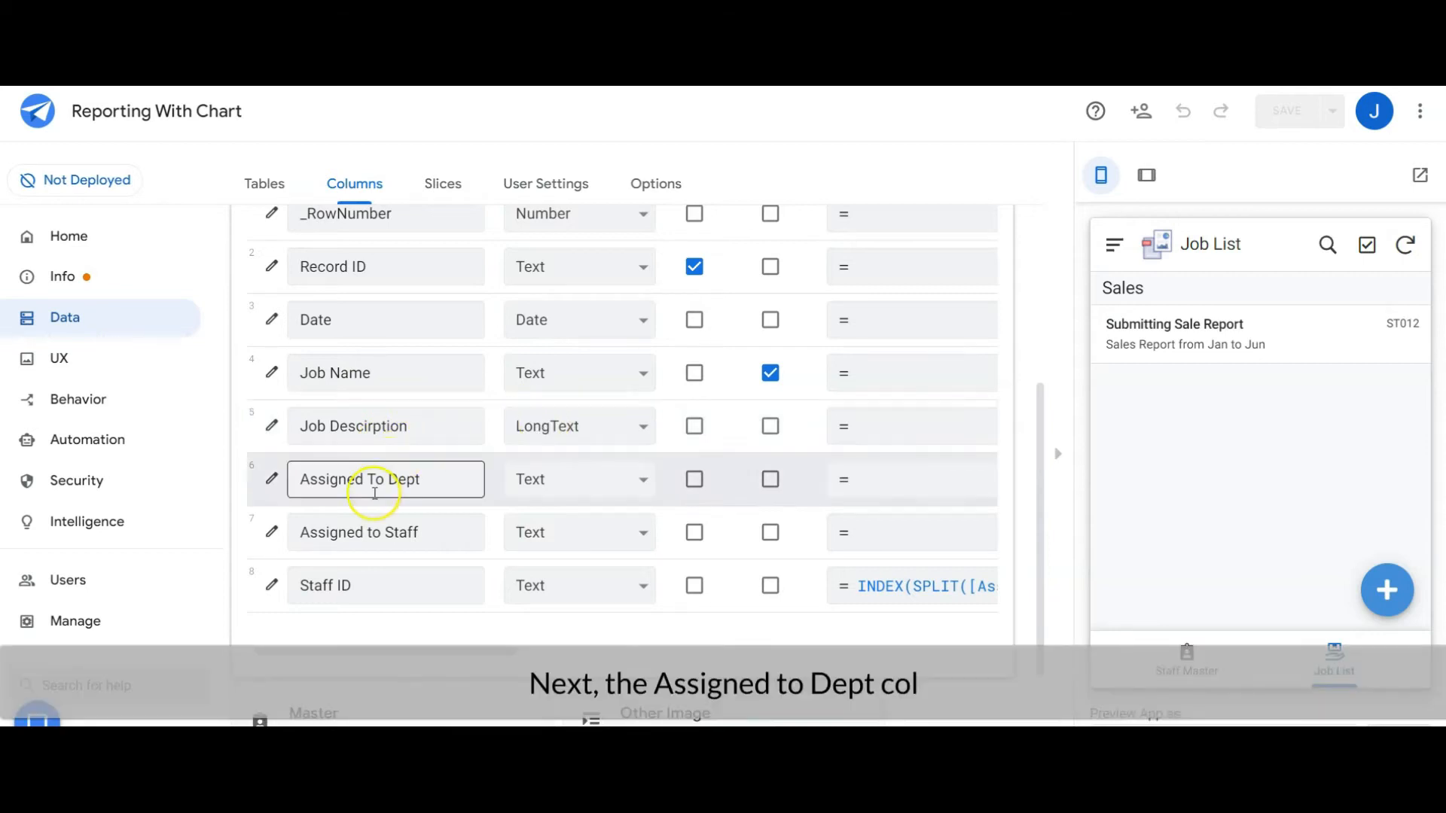
Step: Check Assigned To Dept's Data Validity uses Valid If = MASTER[DEPARTMENT]
click(272, 480)
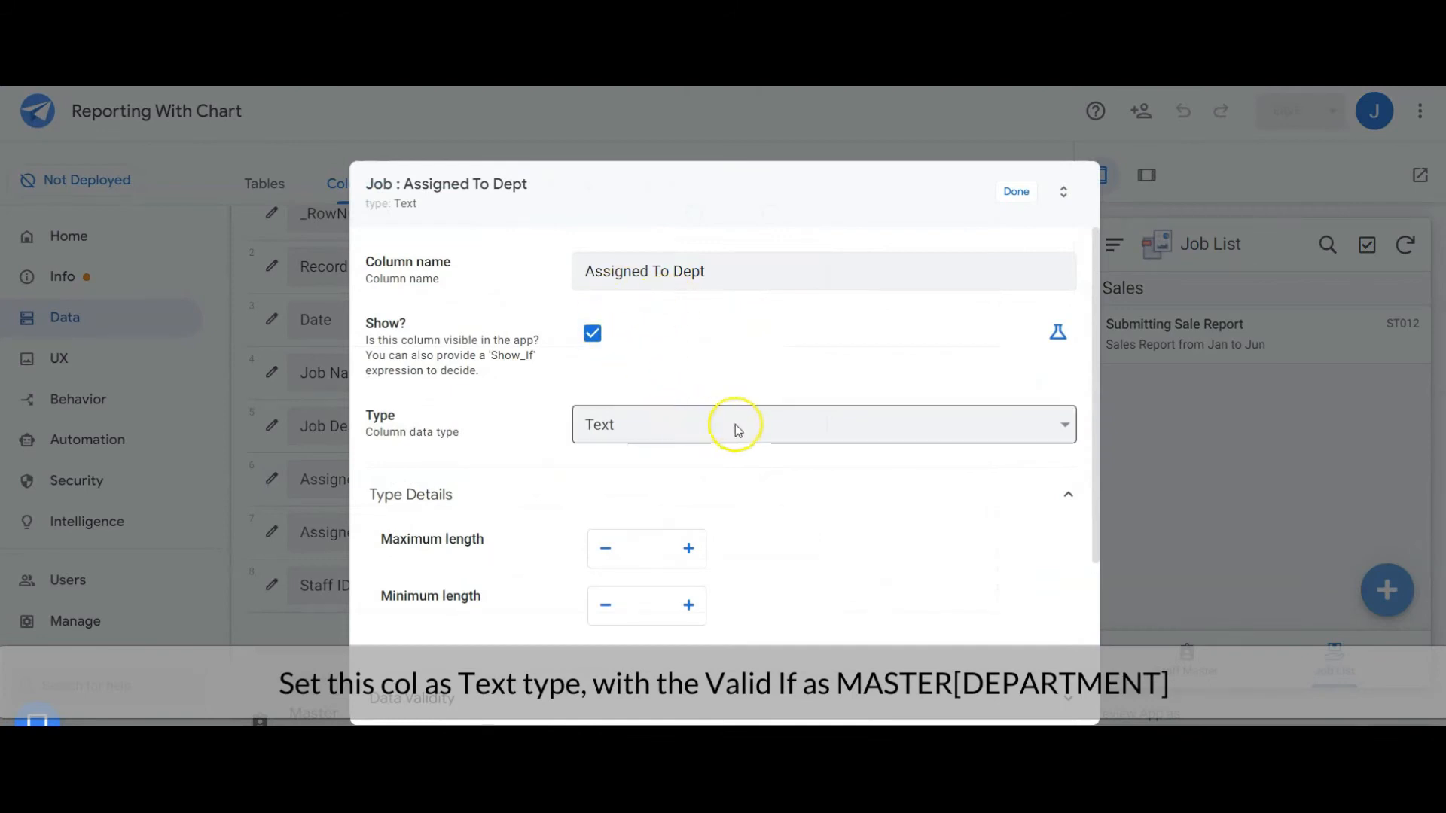
scroll(down, 3)
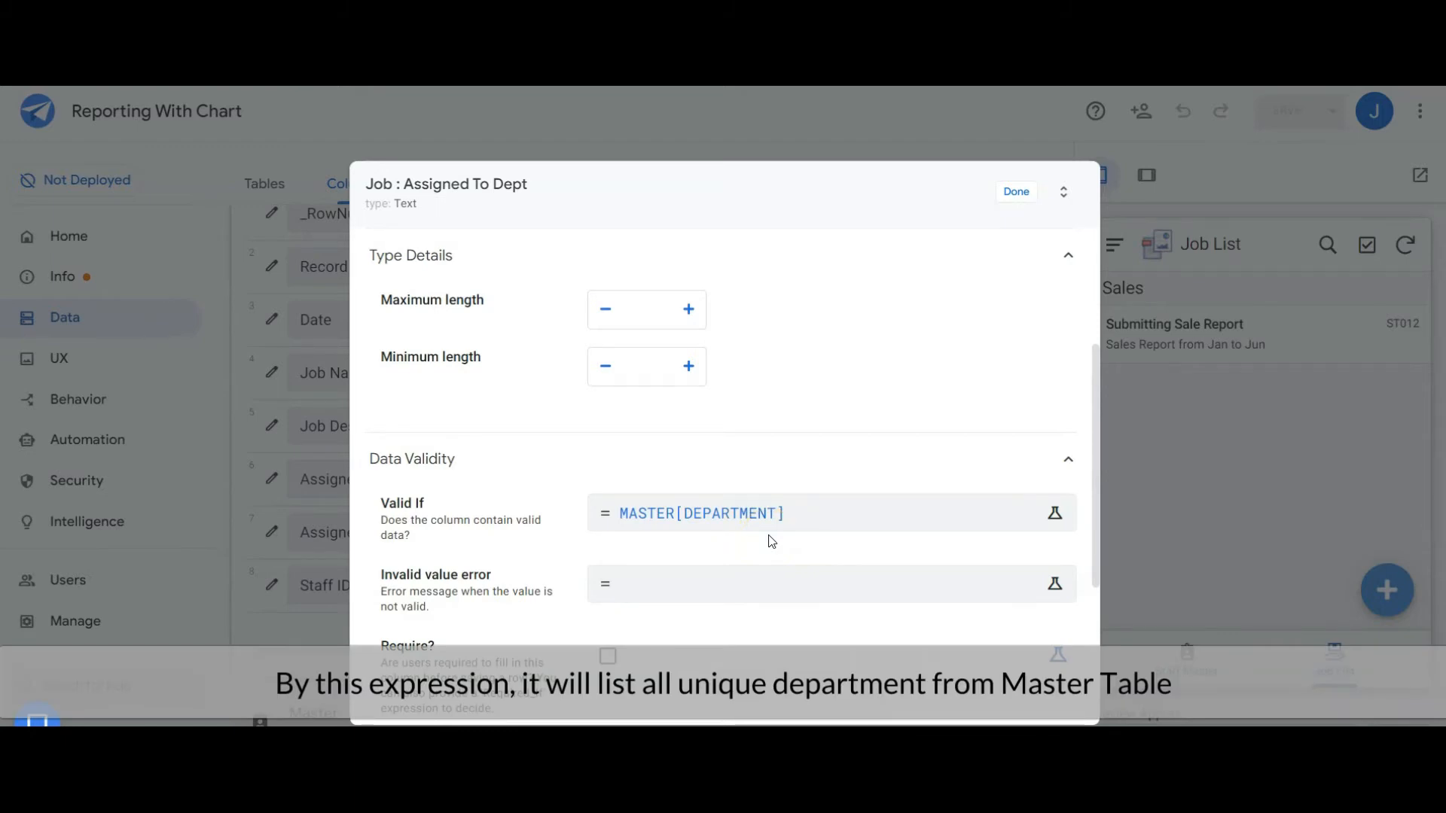
click(1015, 191)
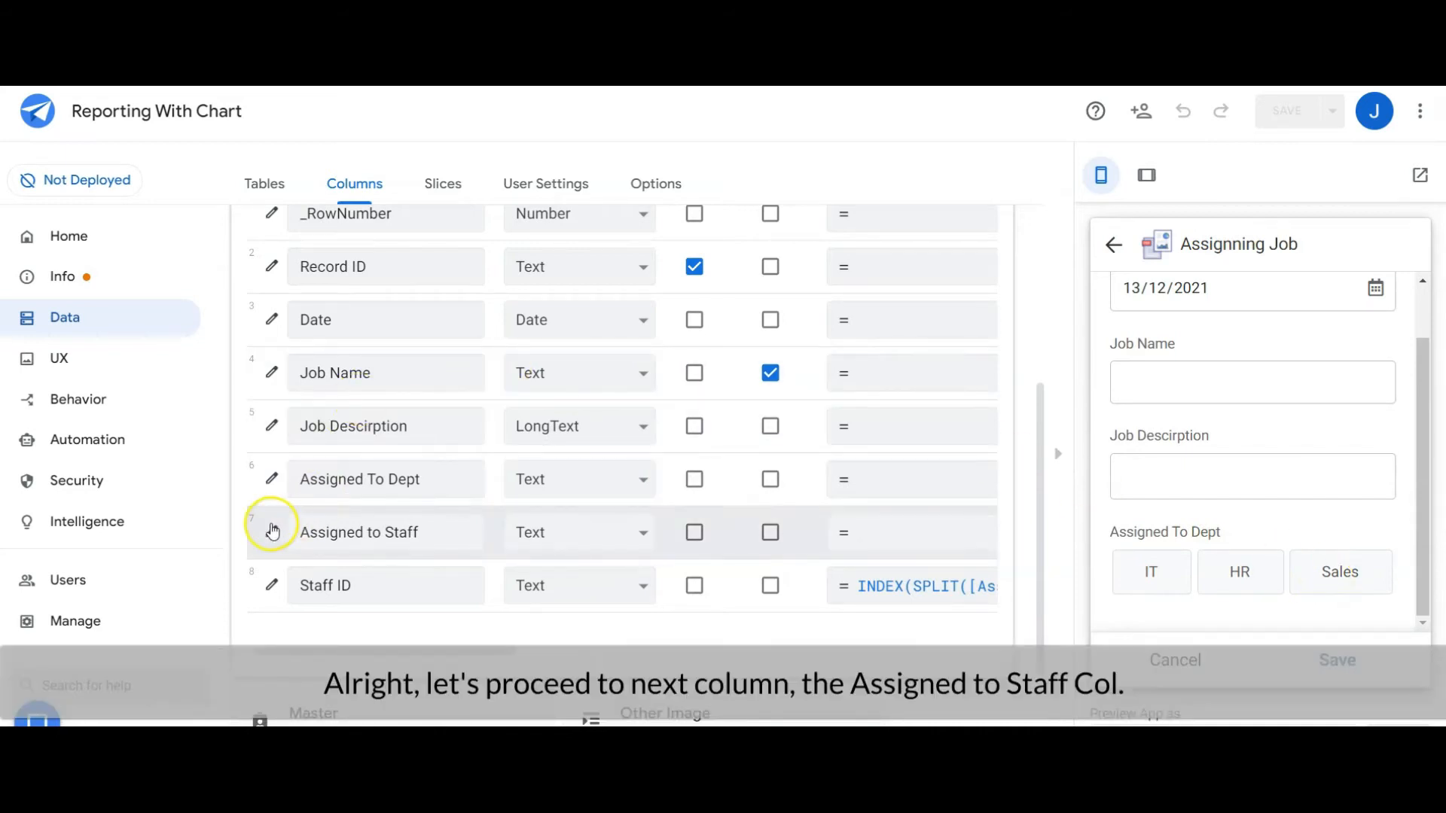
Step: Review the Assigned to Staff column settings and verify IT shows only its six matching staff
click(271, 532)
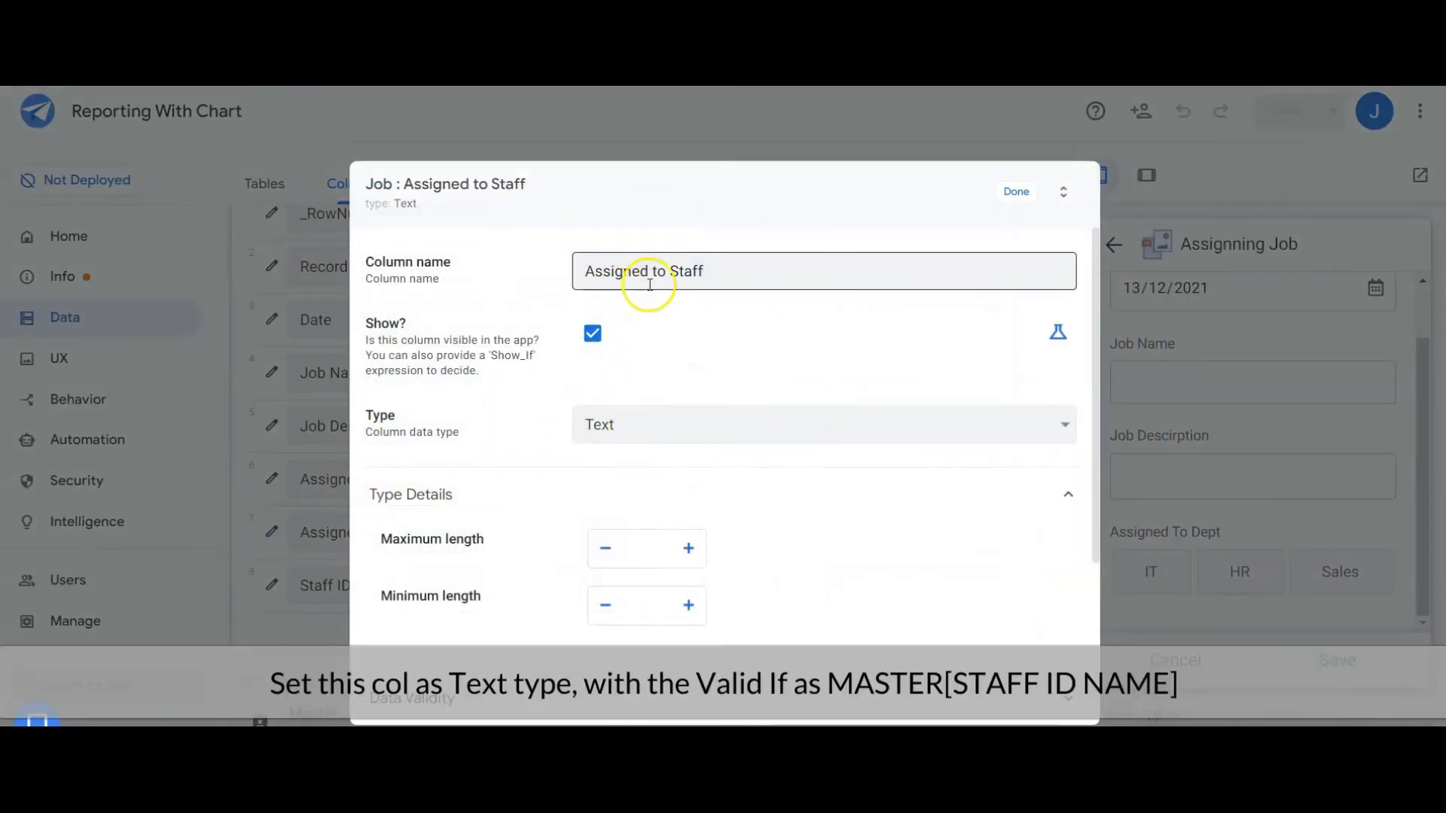
mouse_move(666, 434)
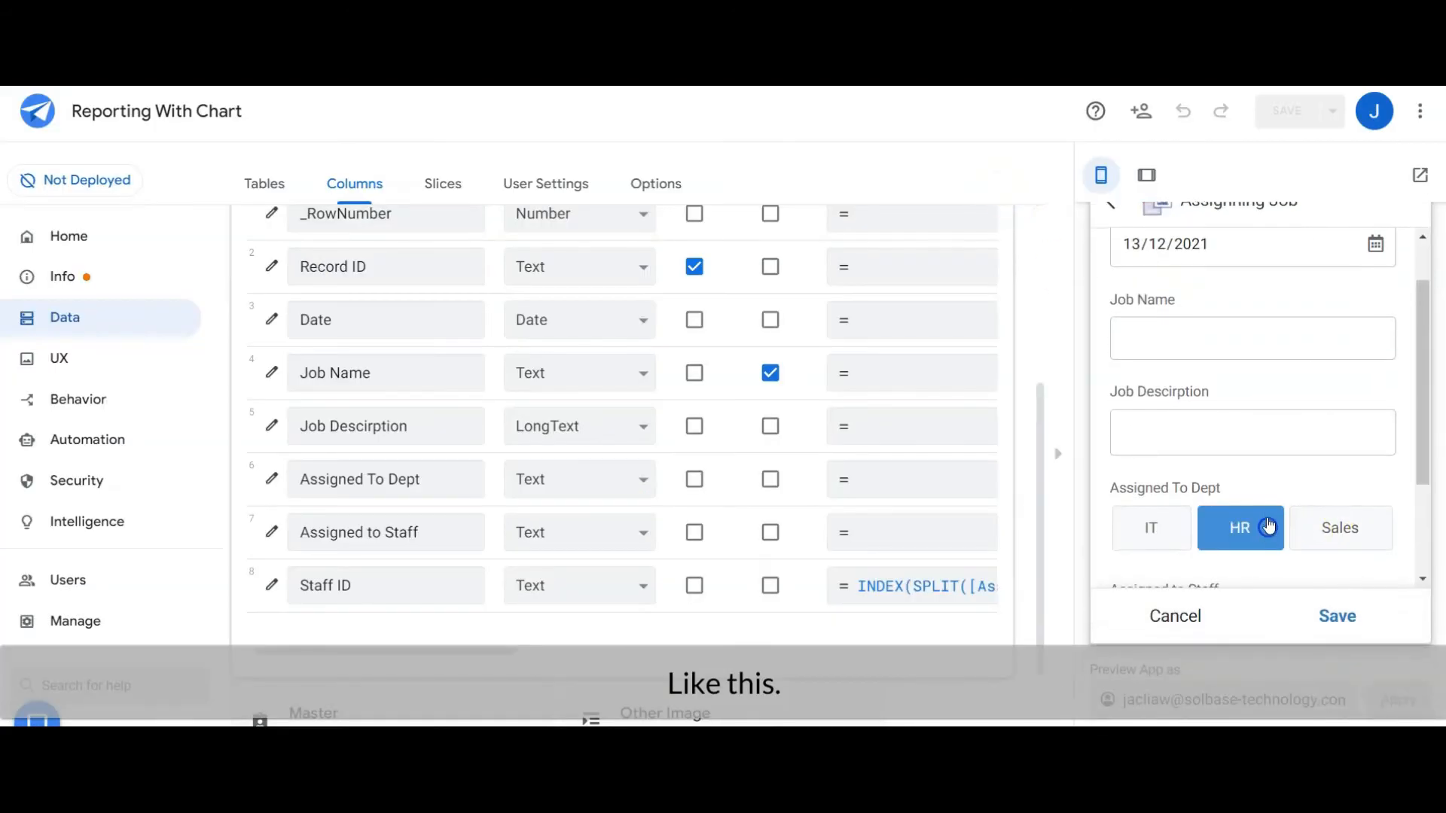
scroll(down, 3)
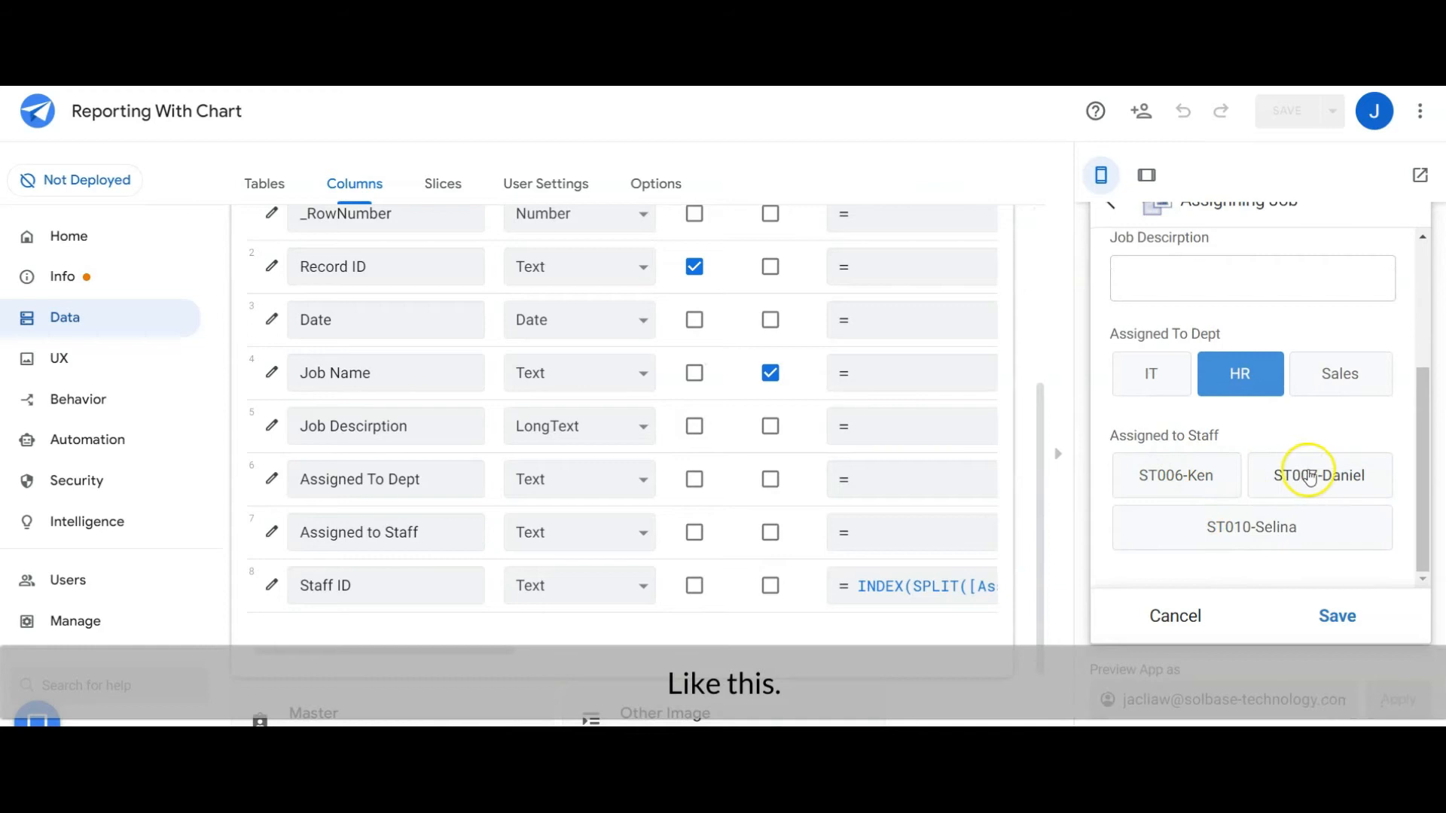
mouse_move(1247, 394)
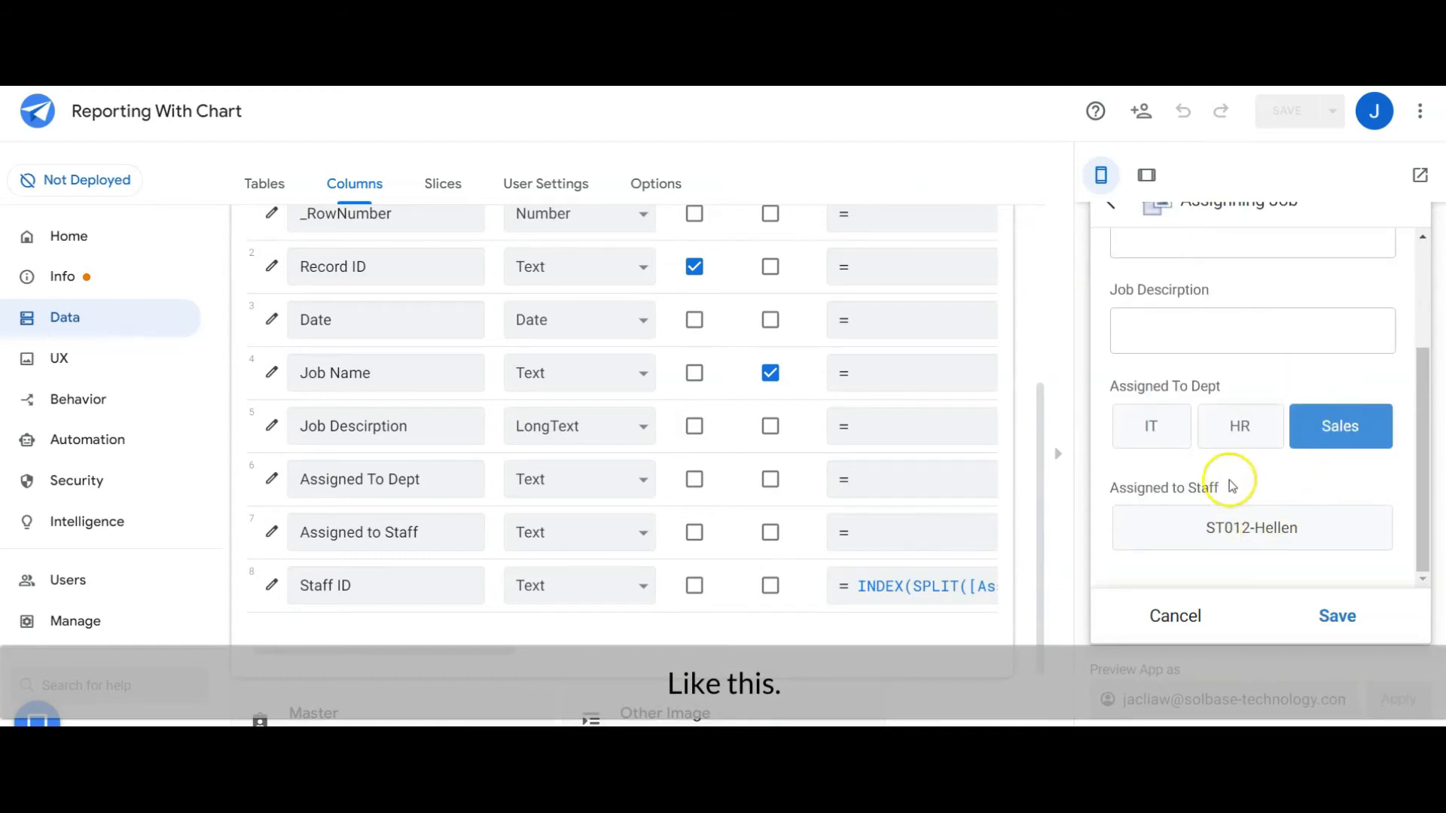
click(1151, 426)
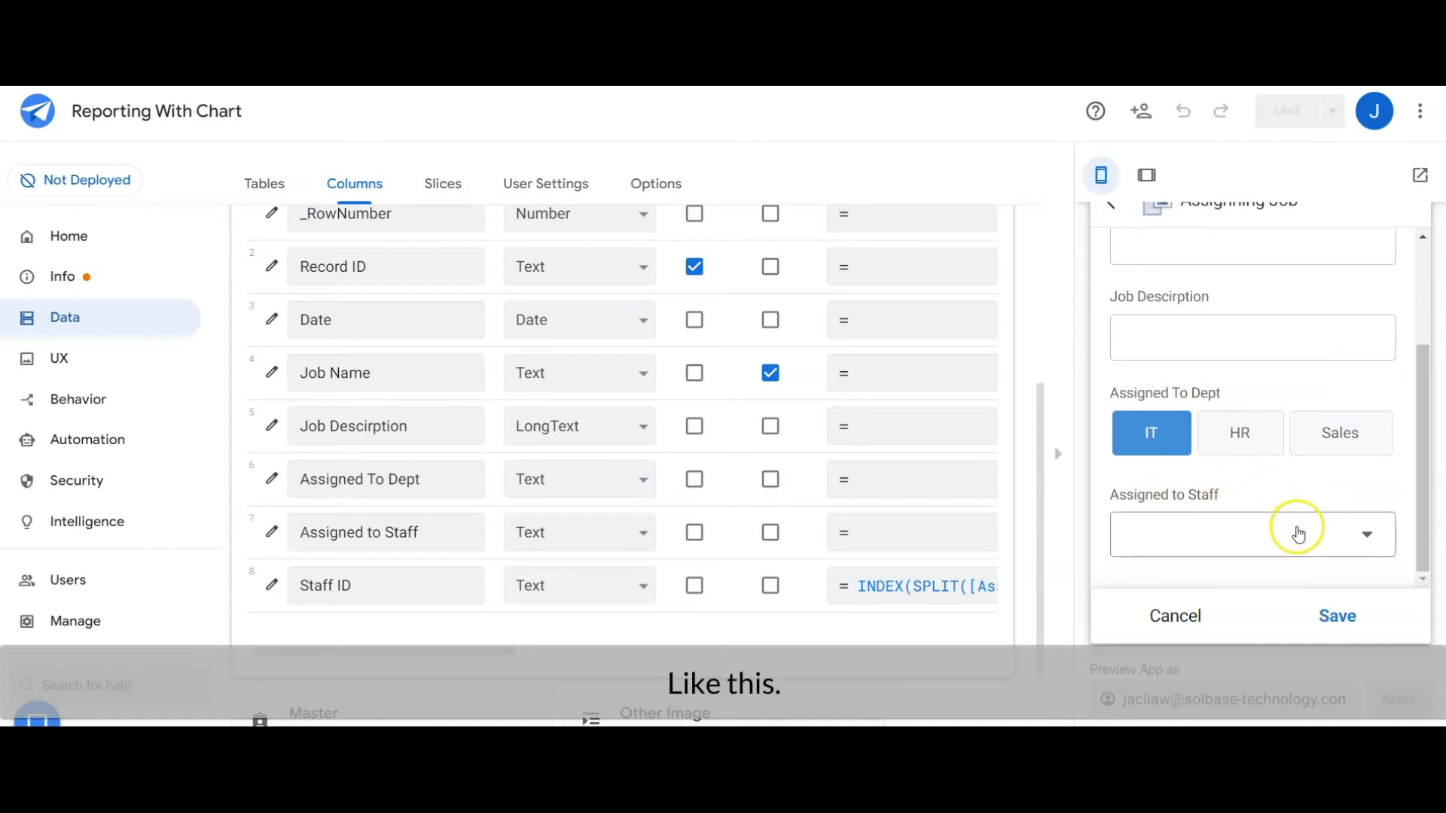
click(1254, 533)
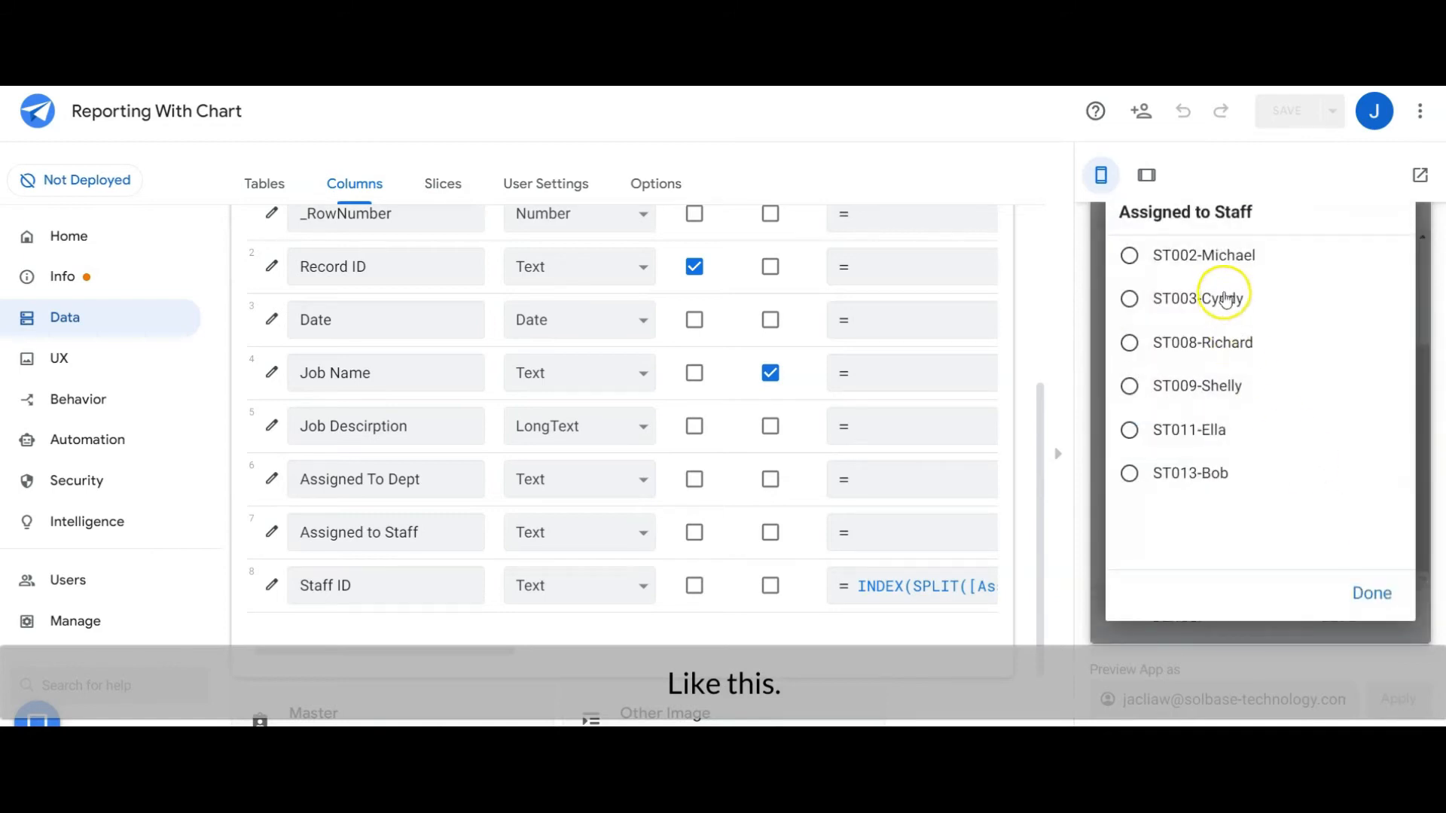
mouse_move(1226, 277)
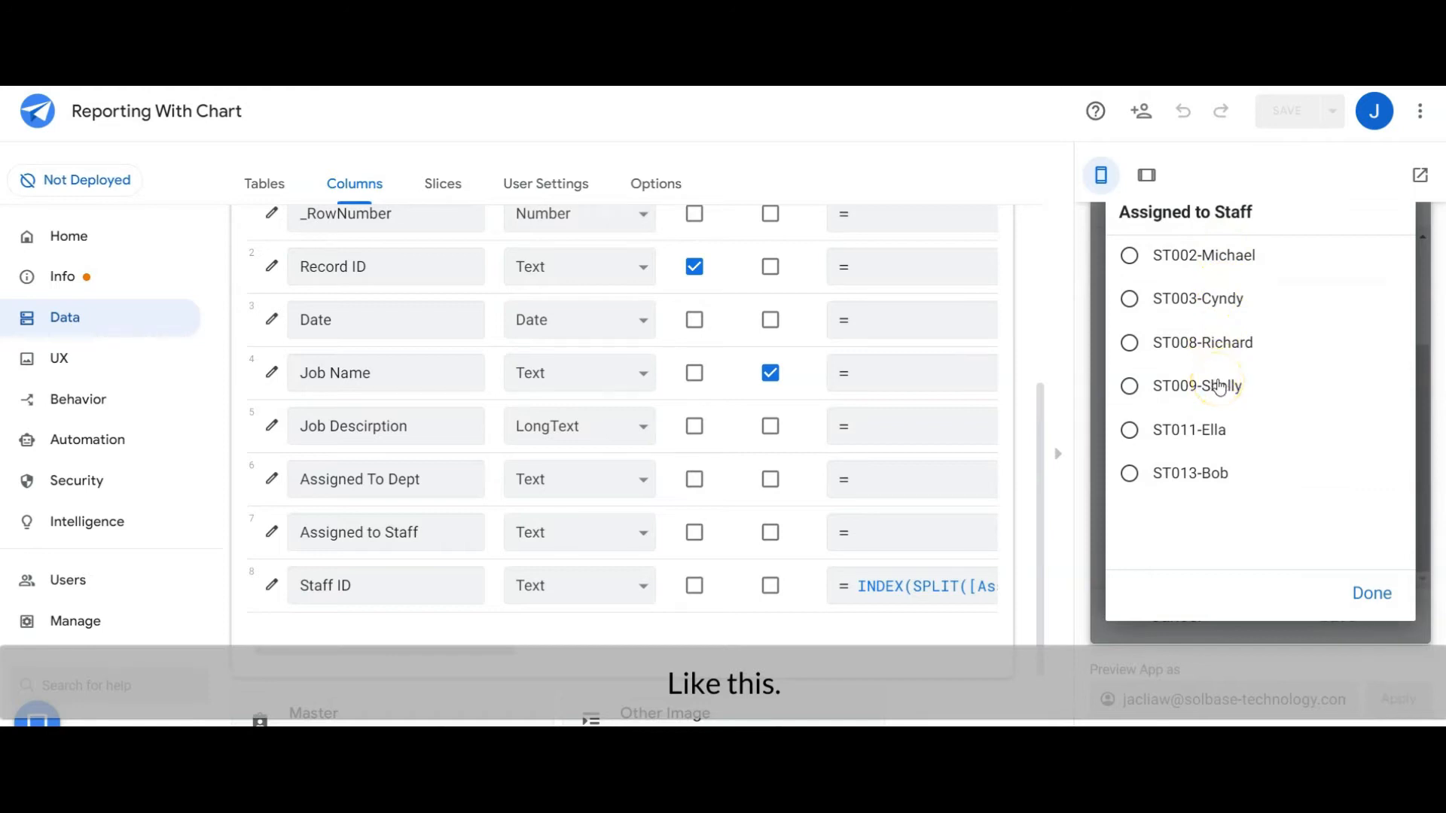
mouse_move(1214, 294)
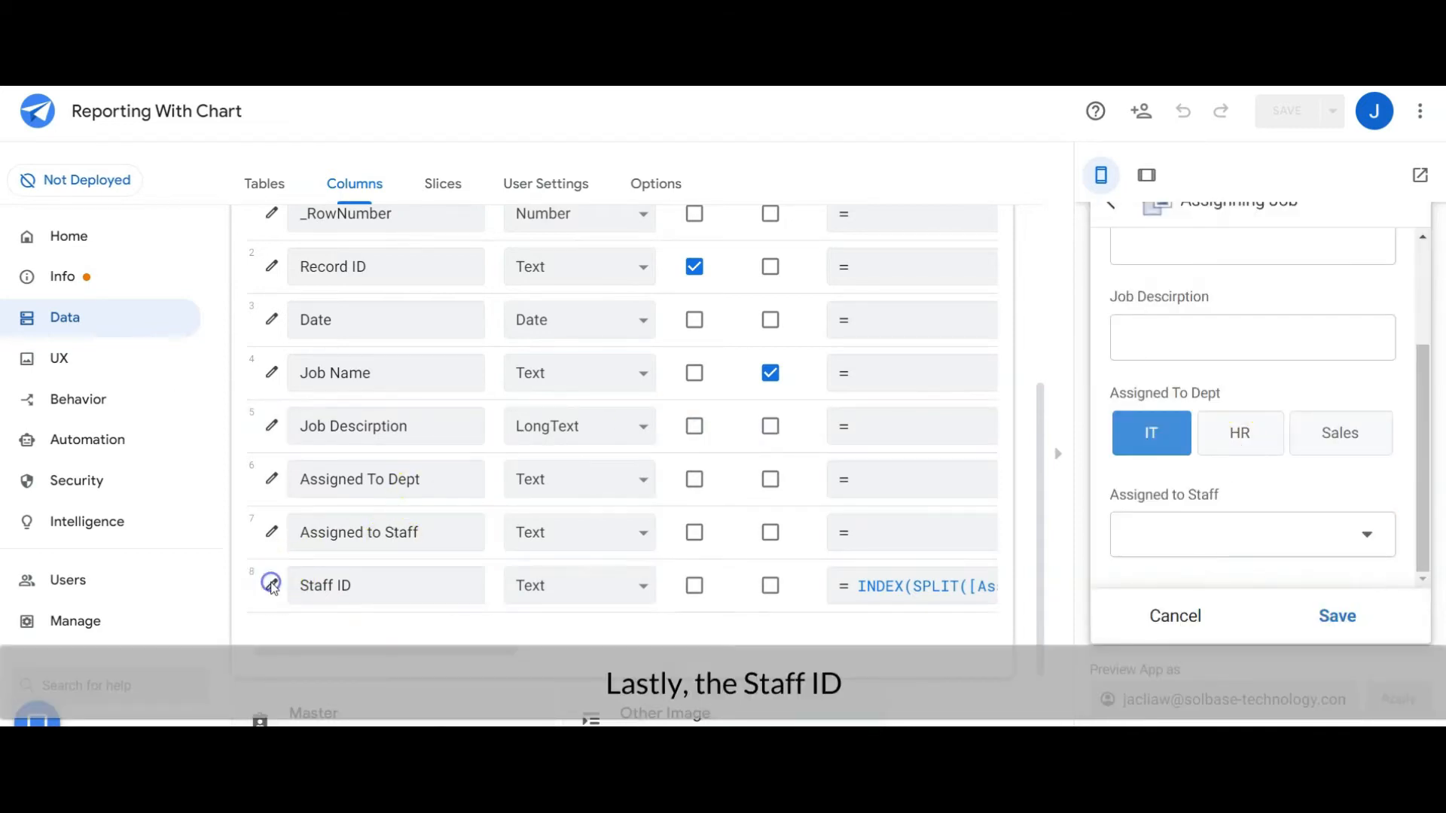
Step: Confirm Staff ID is Text with App formula INDEX(SPLIT([Assigned to Staff],"-"),1)
click(271, 584)
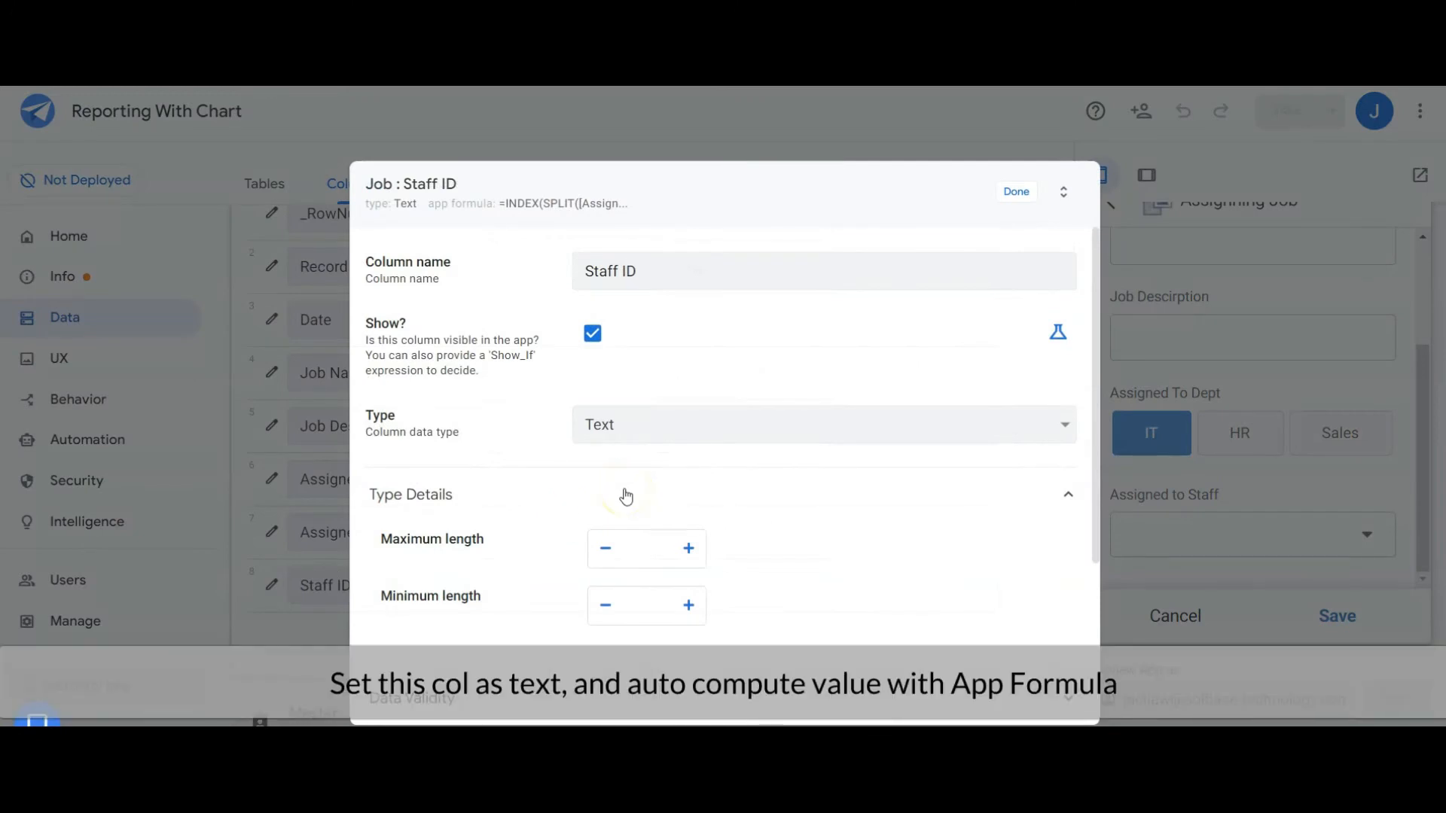
scroll(down, 3)
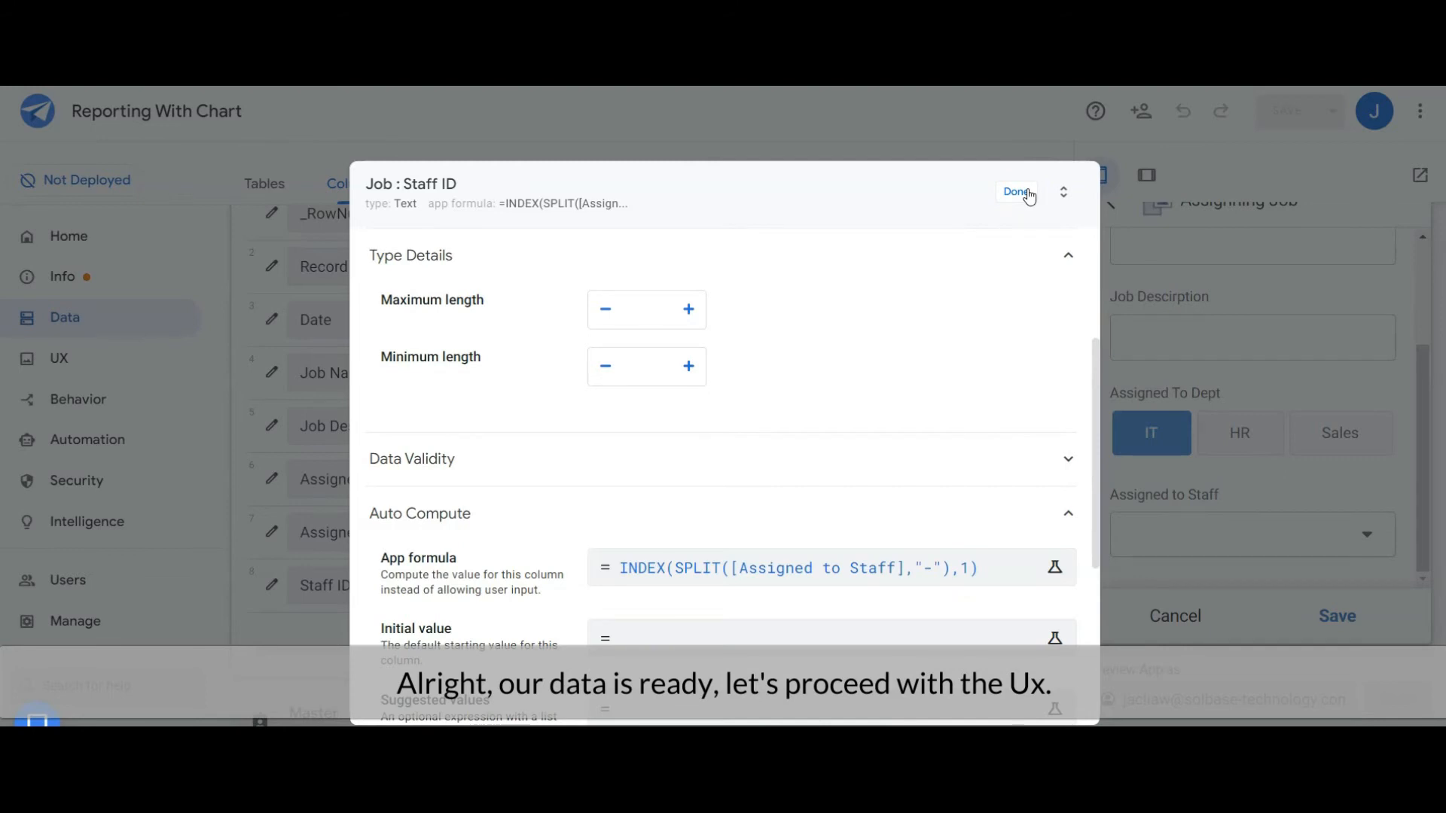
click(1018, 191)
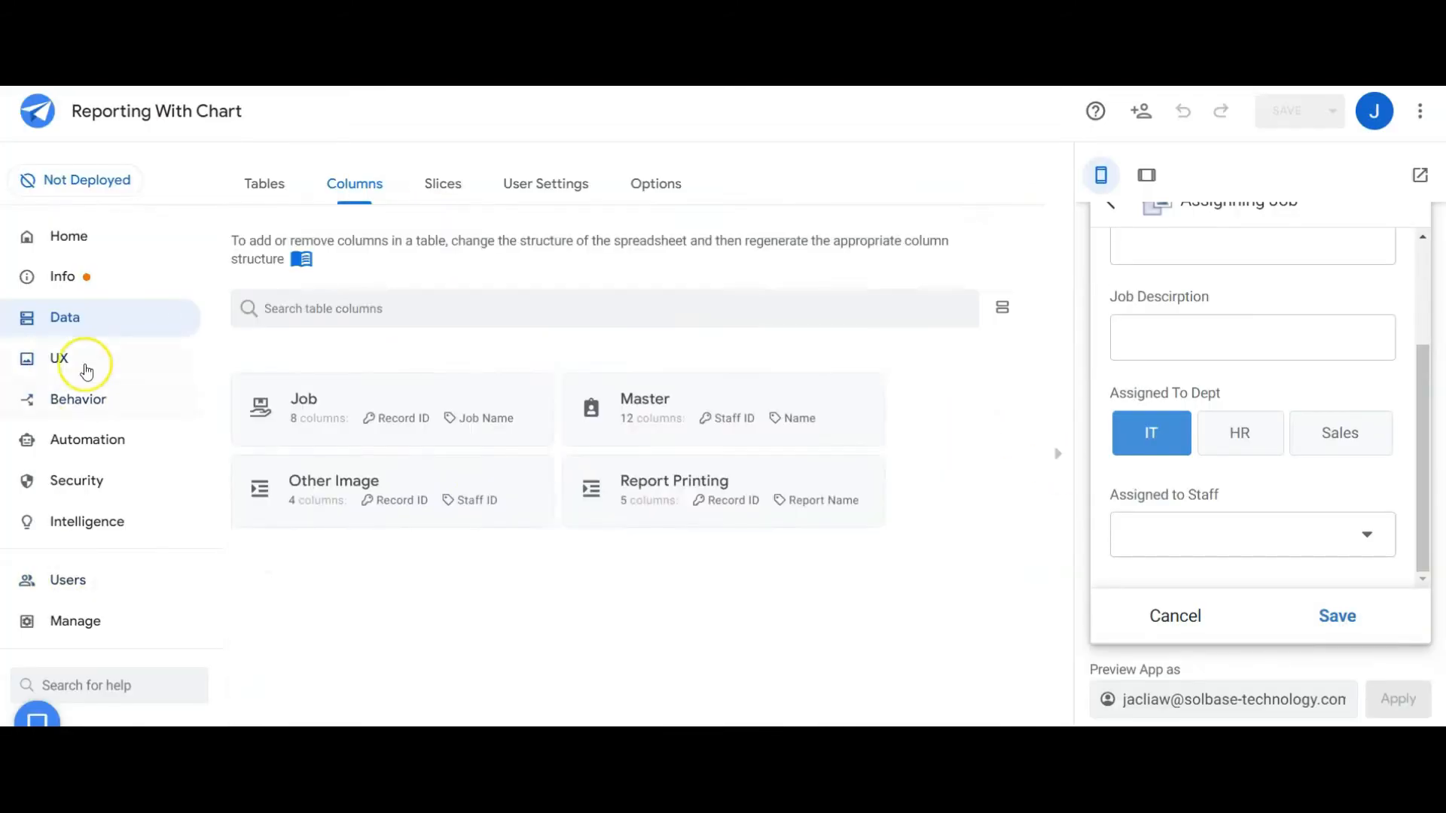
Step: Keep Job List as a deck view sorted and grouped by department showing job name, description and Staff ID
click(57, 358)
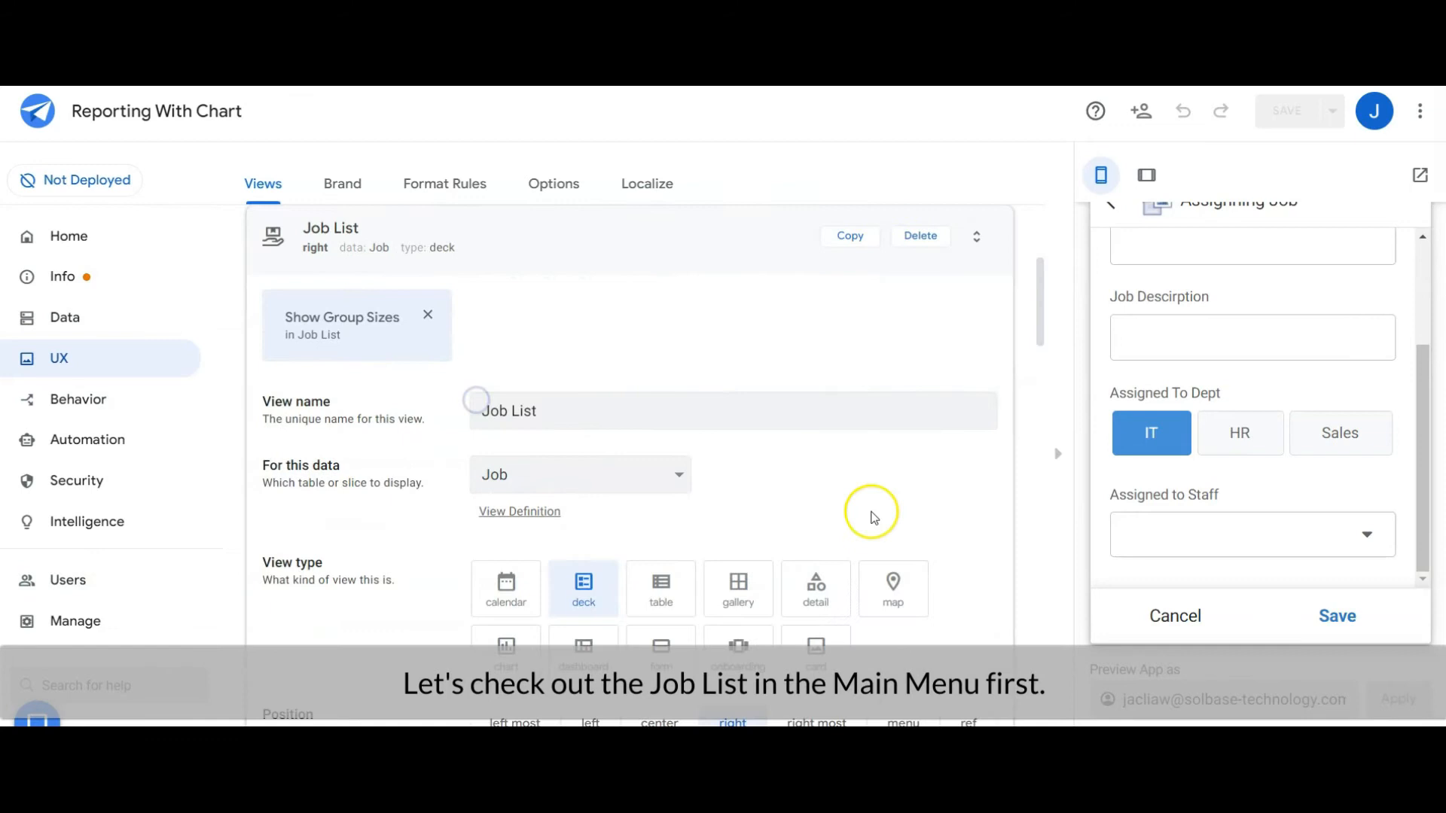
scroll(down, 3)
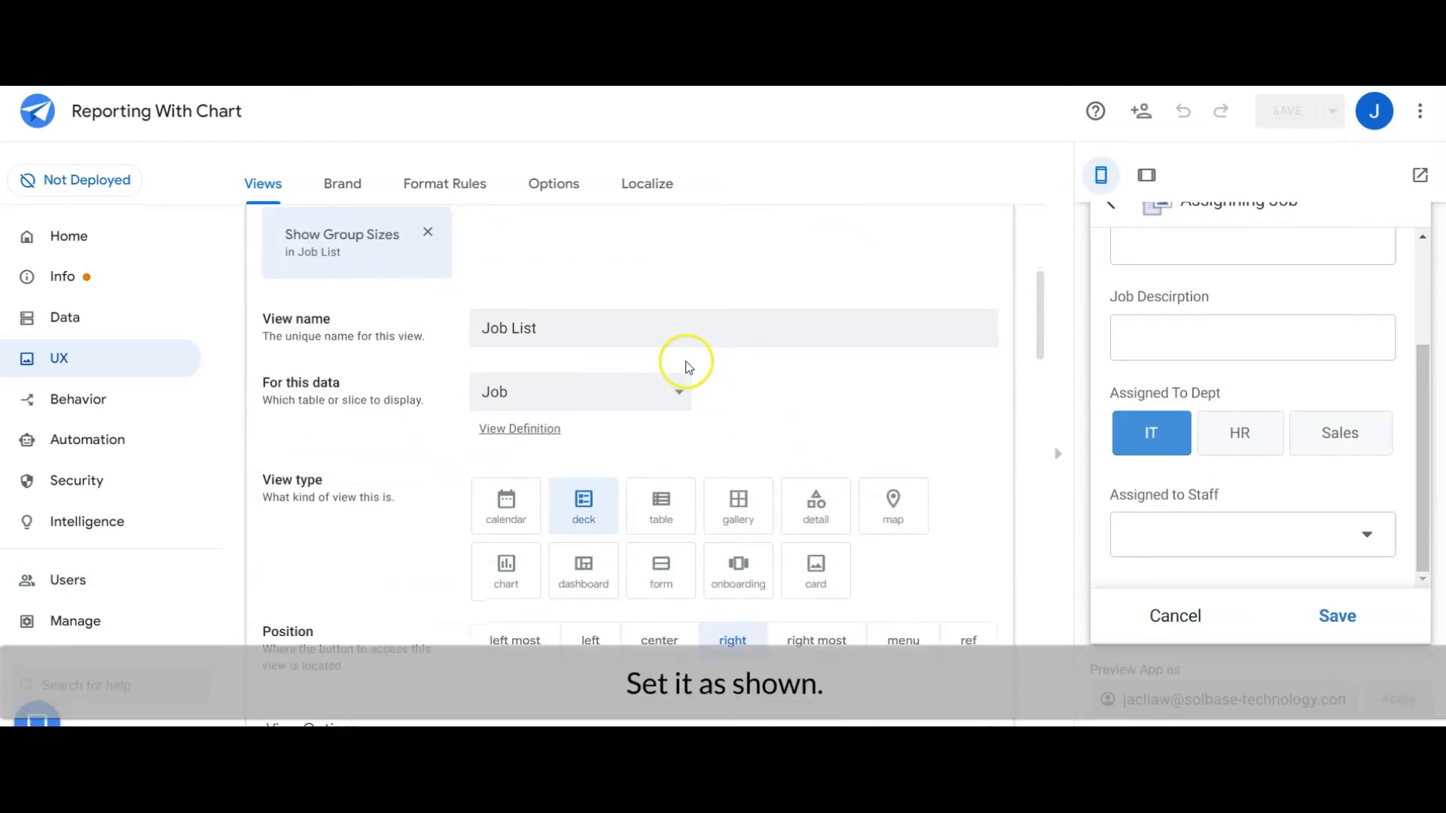
mouse_move(607, 506)
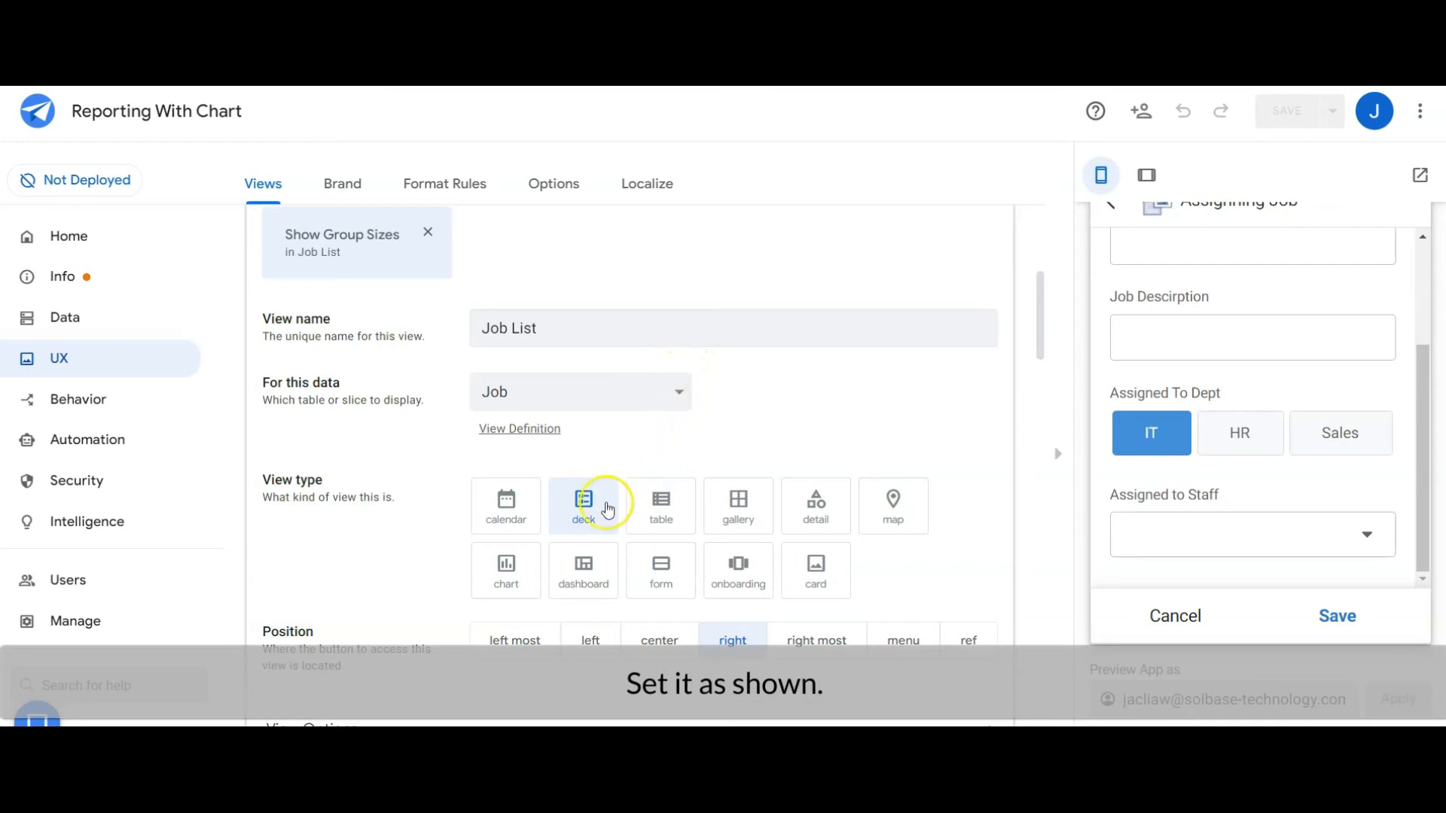
click(583, 506)
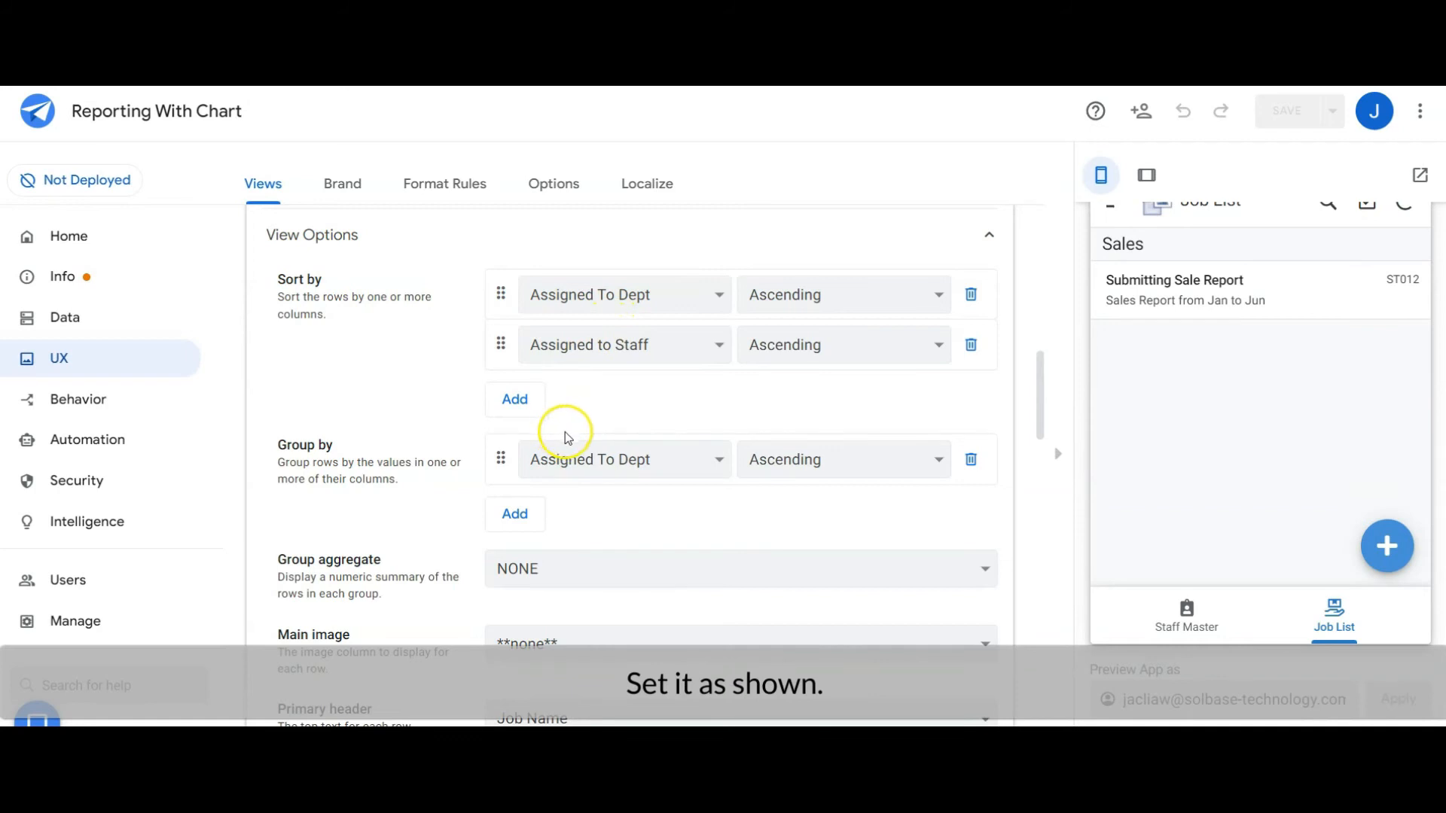
mouse_move(617, 488)
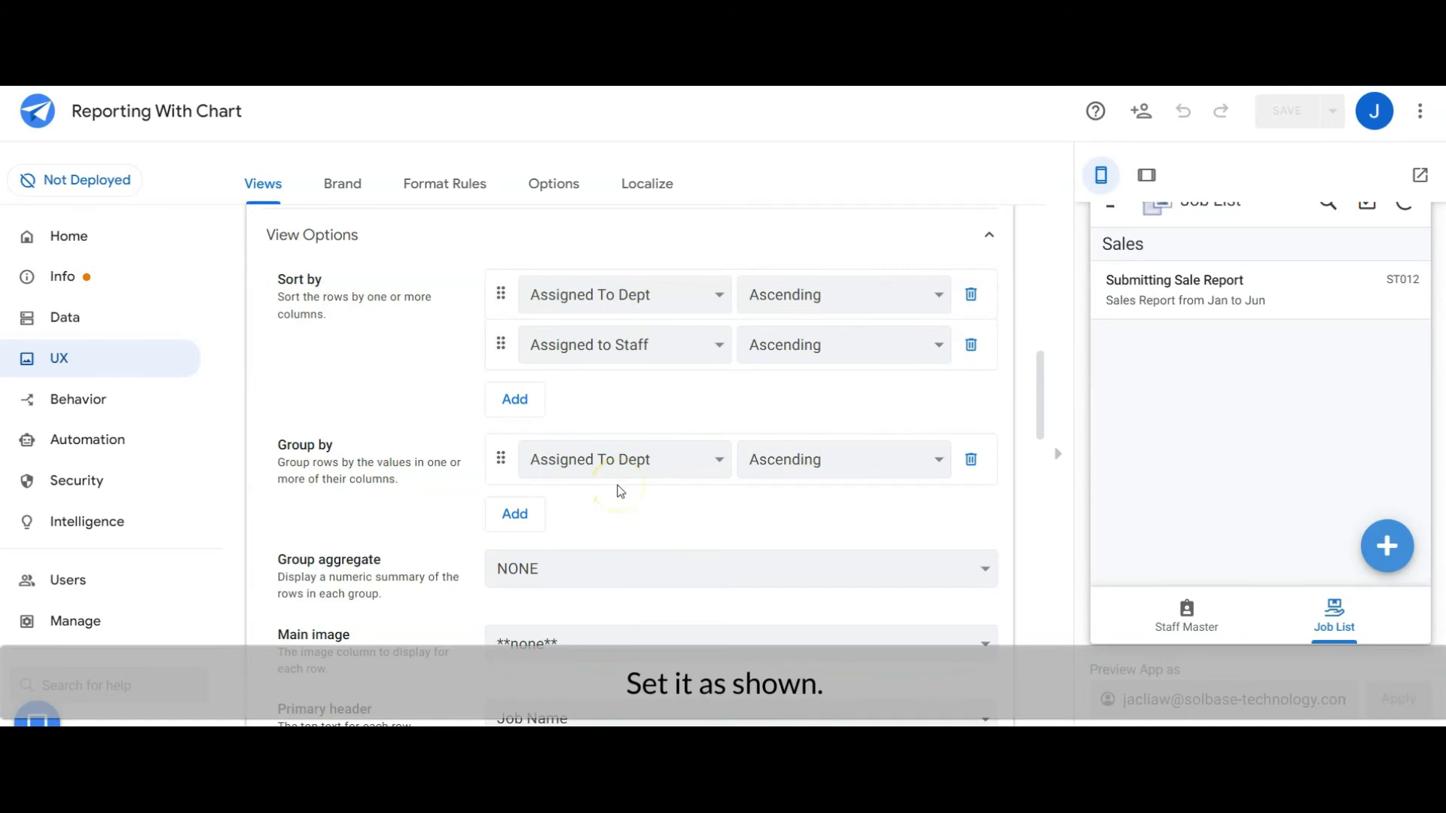
scroll(down, 3)
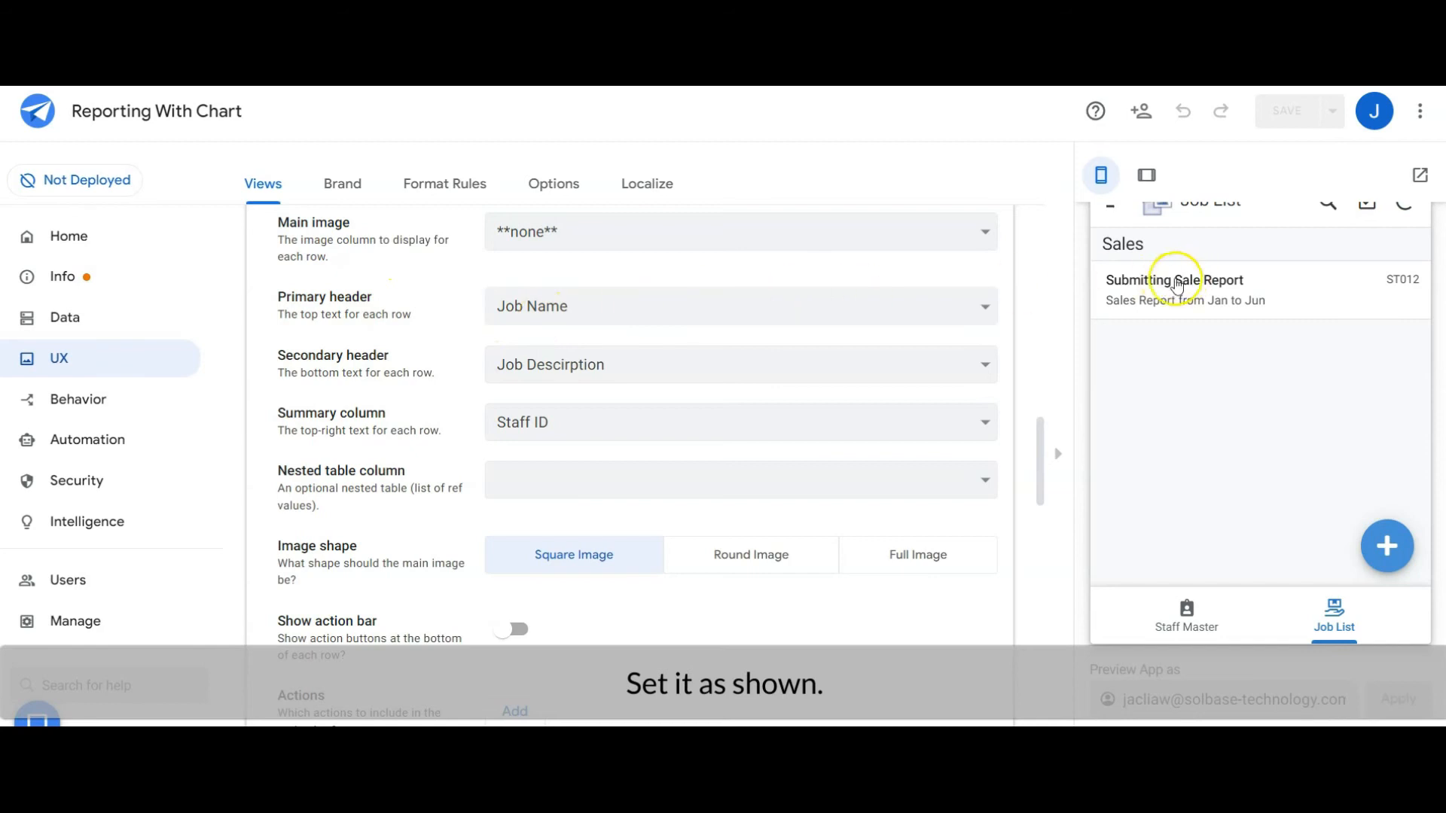
mouse_move(721, 422)
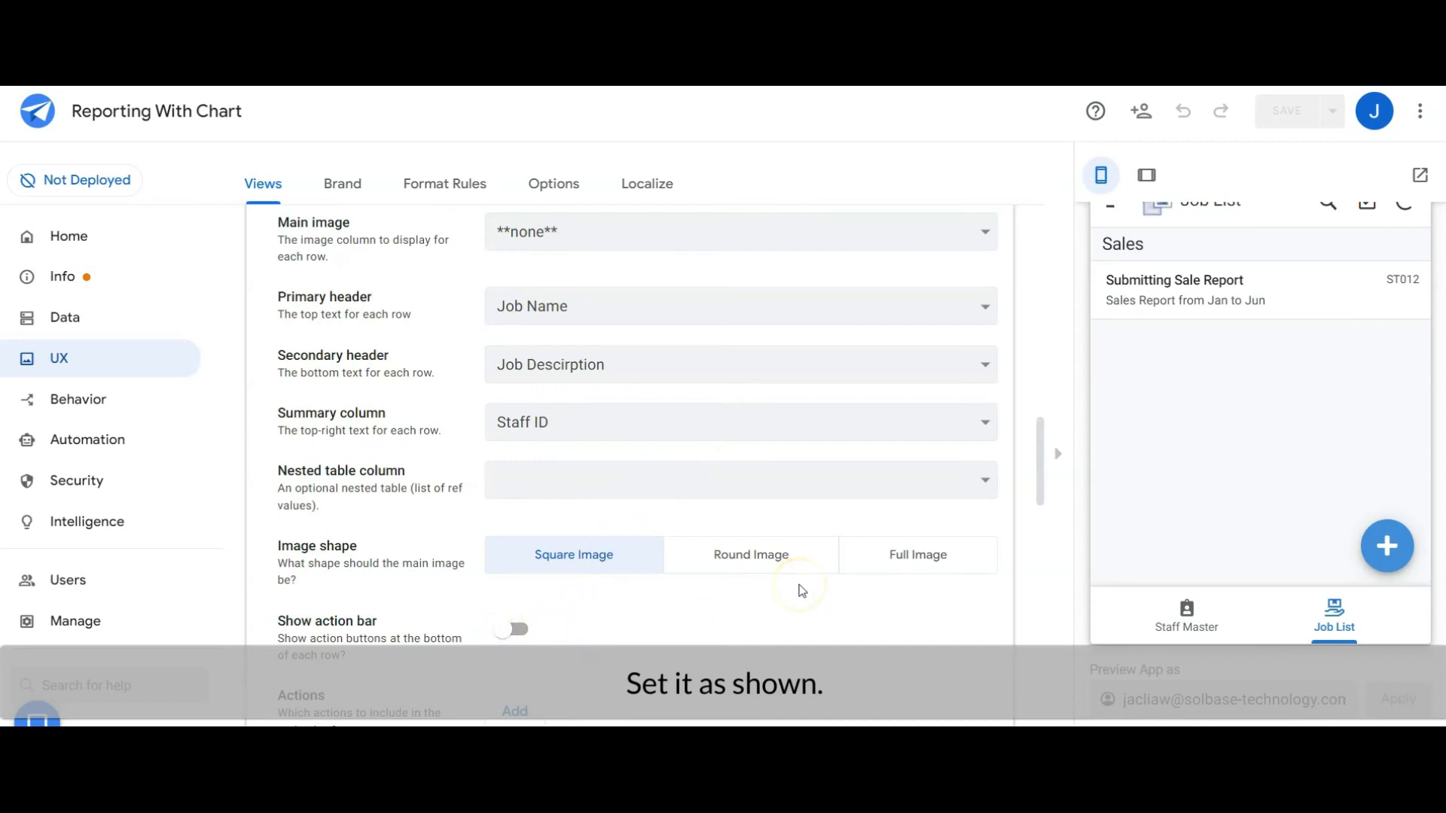
scroll(down, 3)
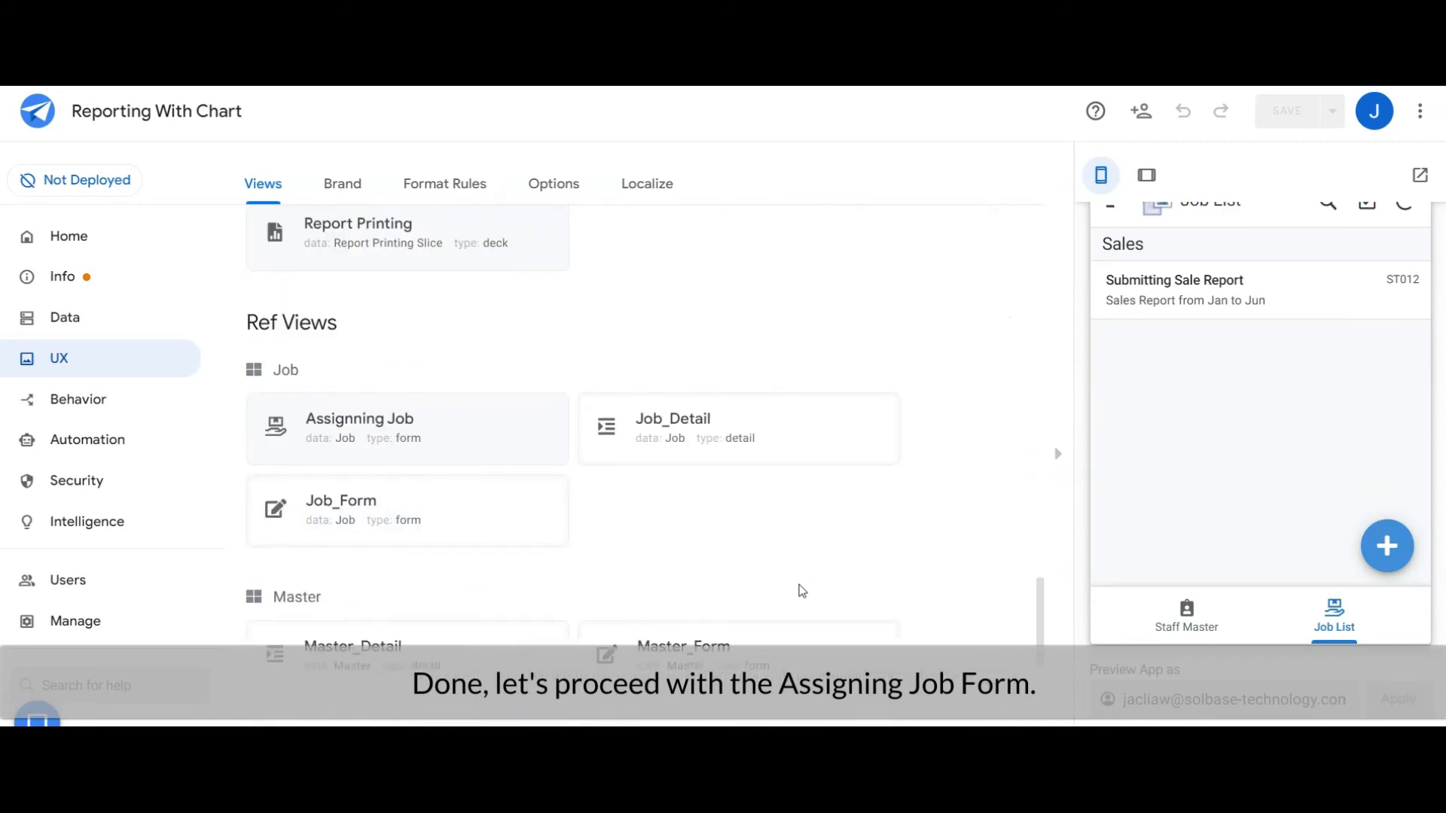
Step: Review the Assignning Job ref form's column order from Record ID through Assigned to Staff
click(359, 428)
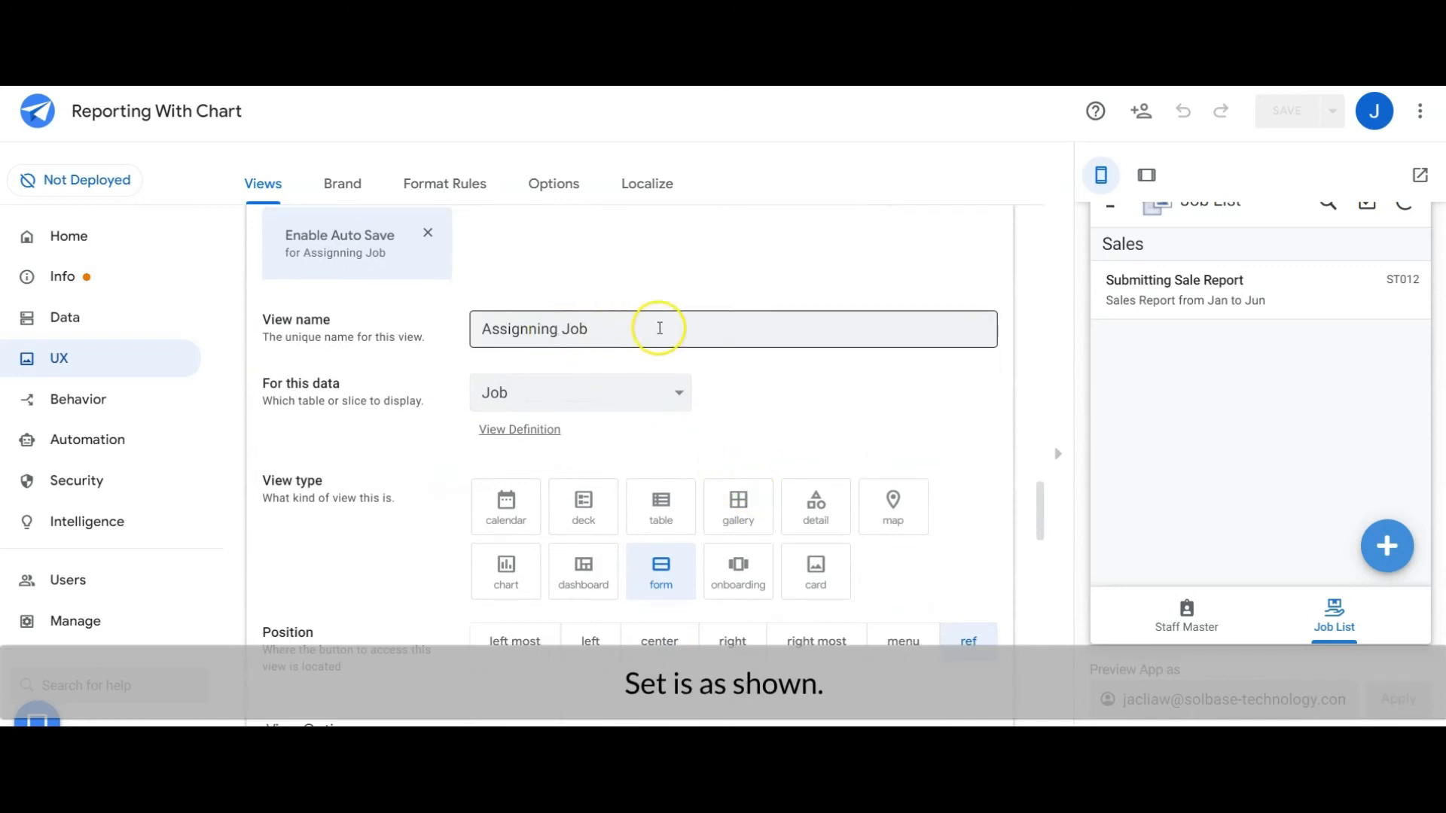
mouse_move(610, 400)
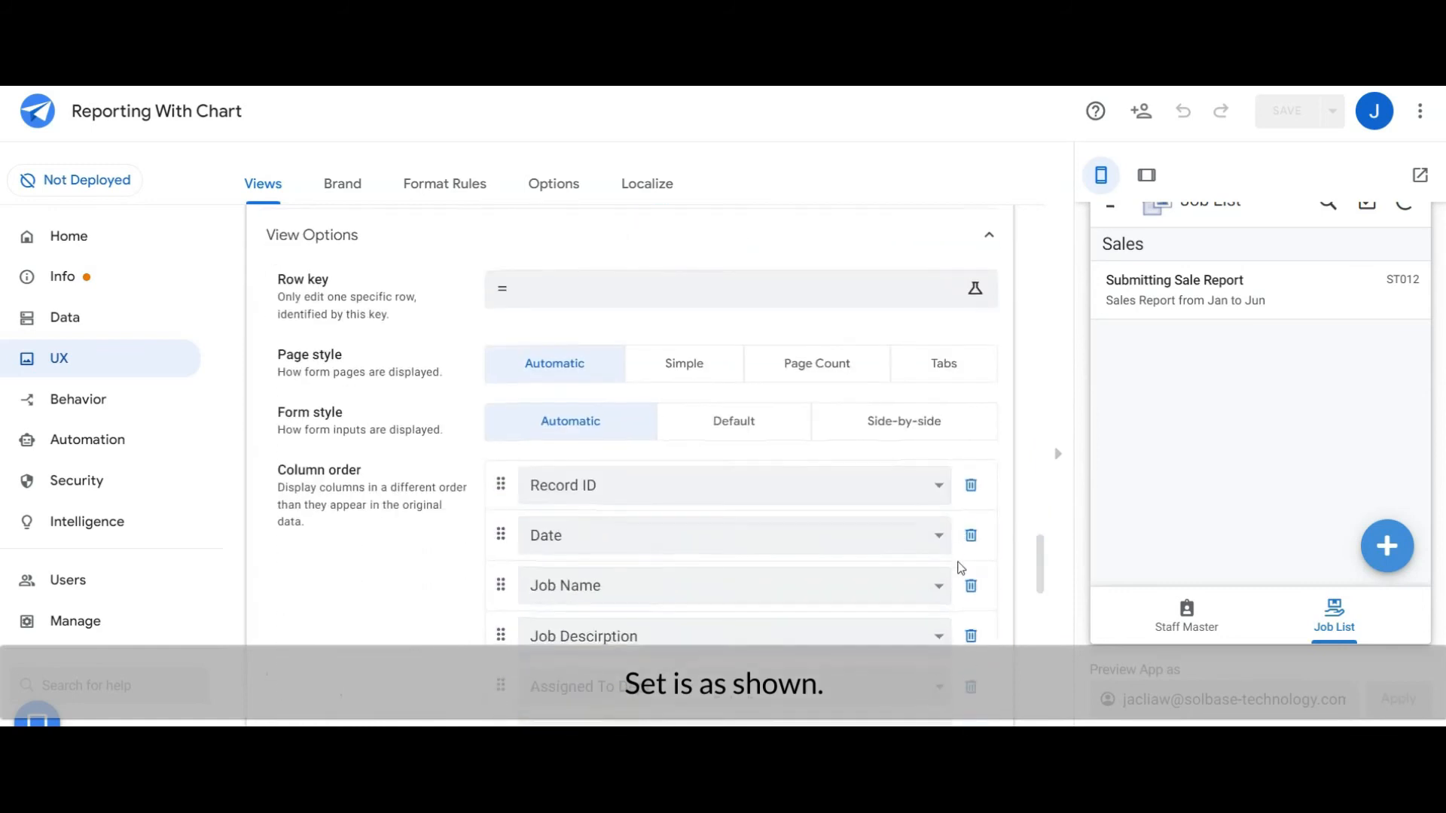
scroll(down, 3)
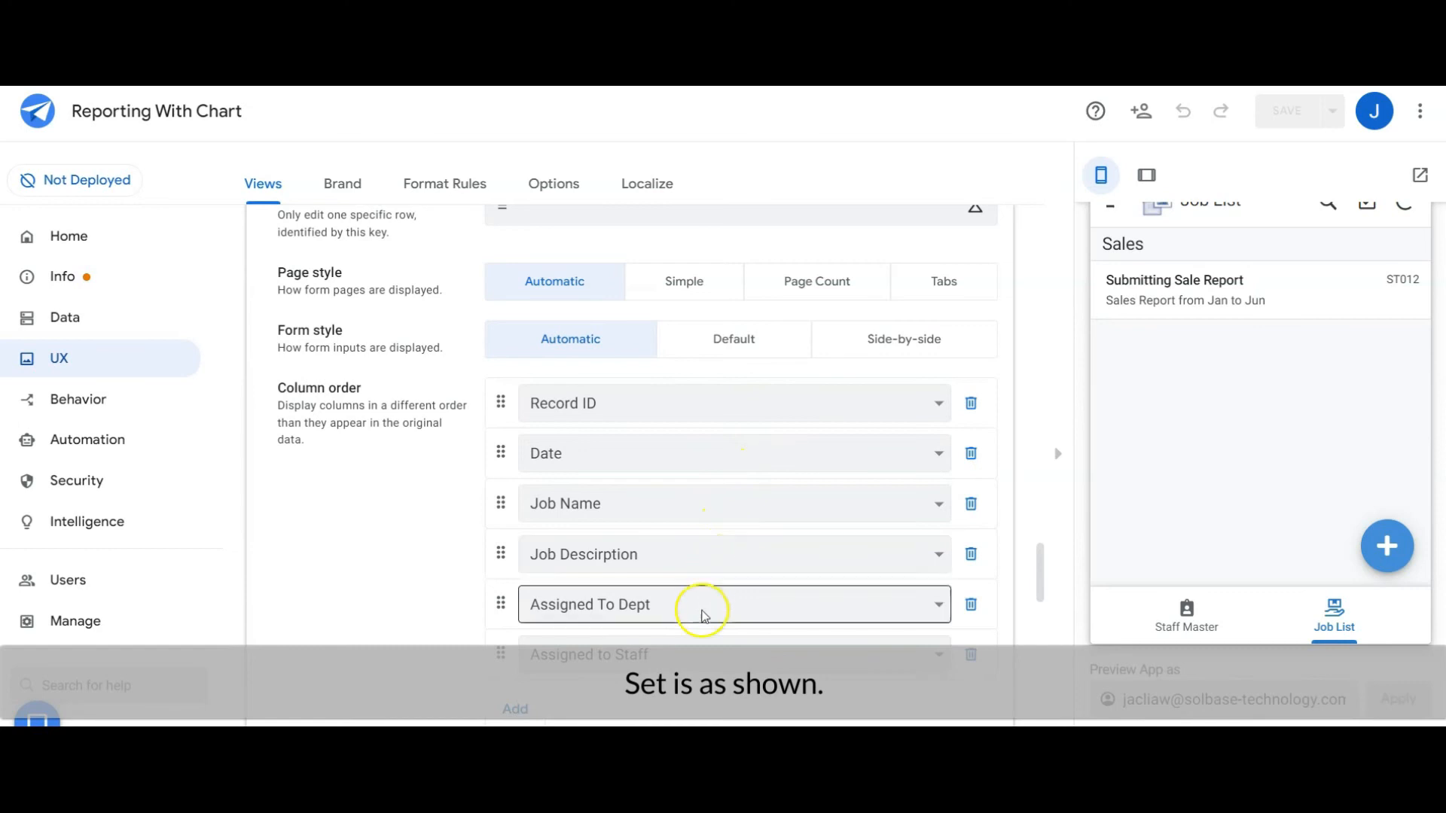
scroll(down, 3)
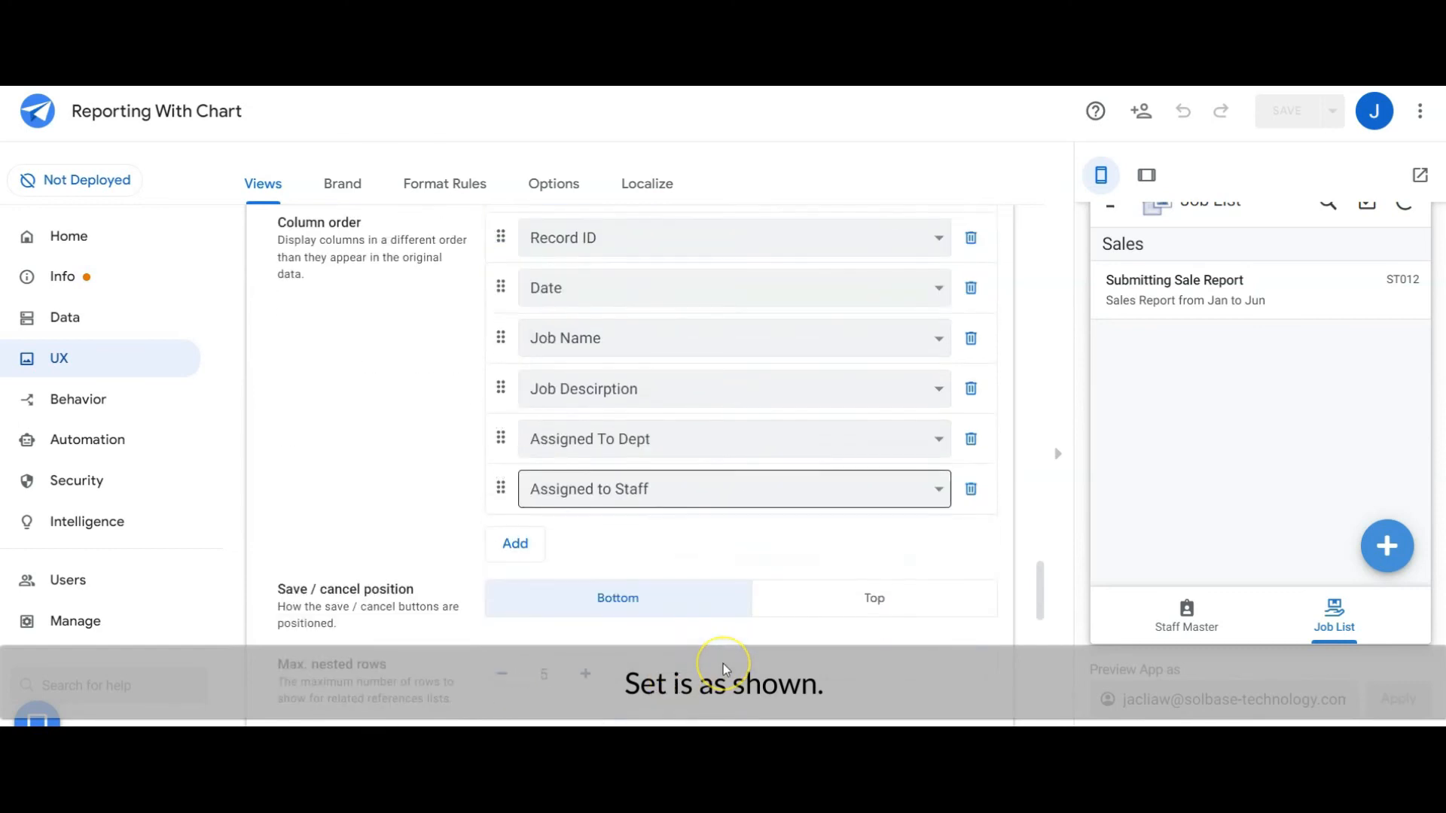
scroll(down, 3)
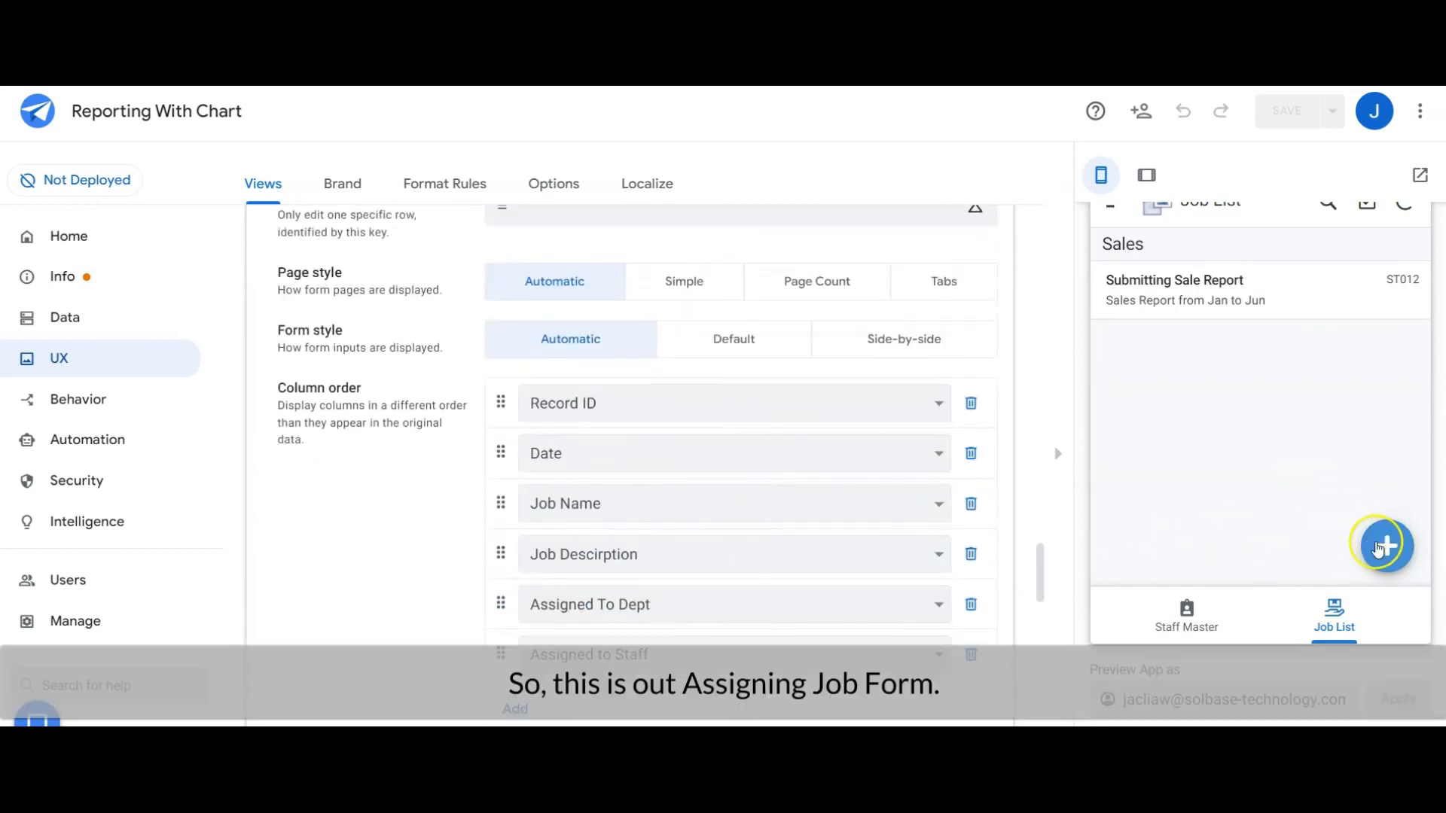
Step: Test the new job form in the preview, prefilled with 13/12/2021 and IT, HR, Sales departments
click(1380, 546)
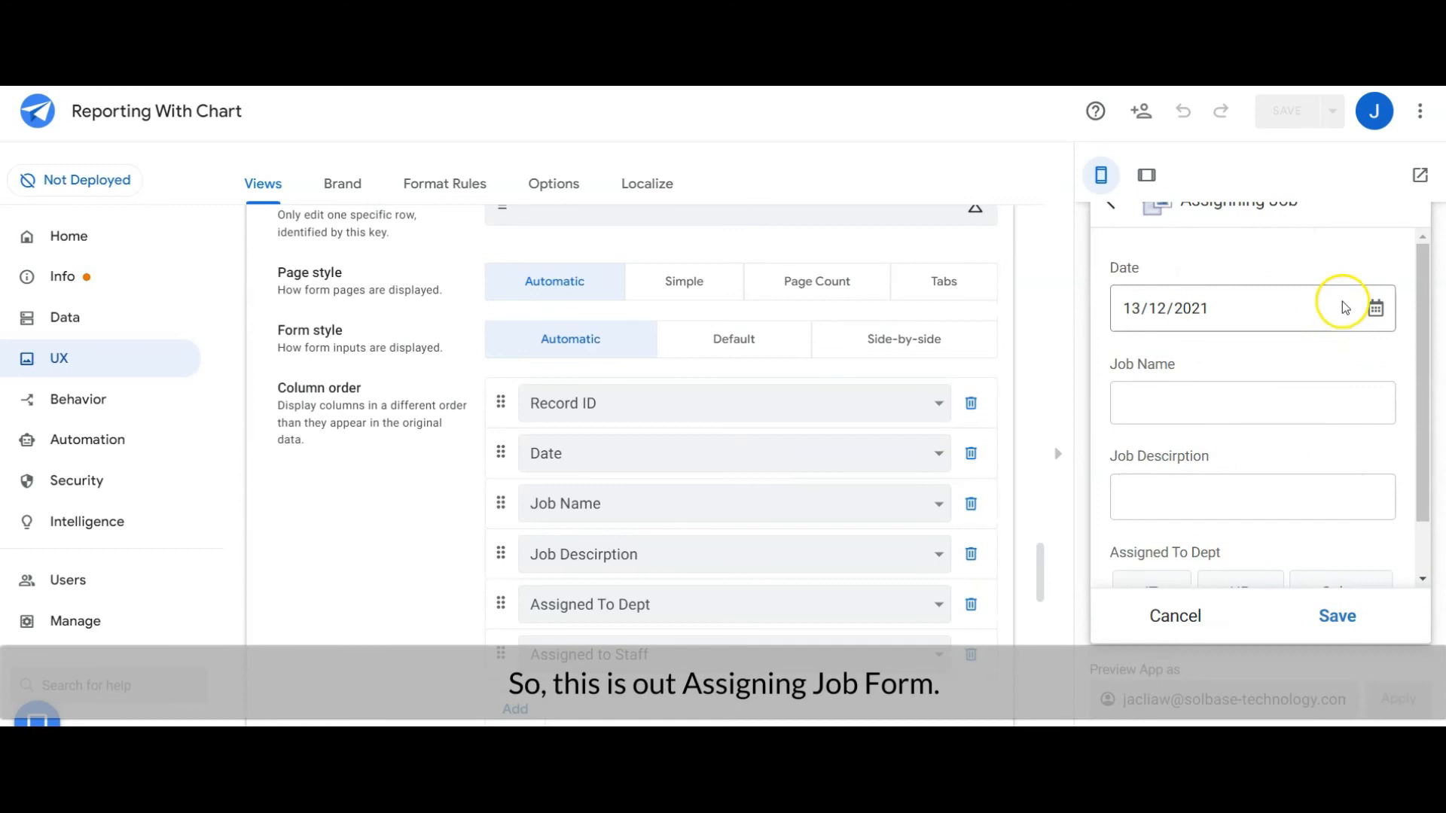
mouse_move(1249, 493)
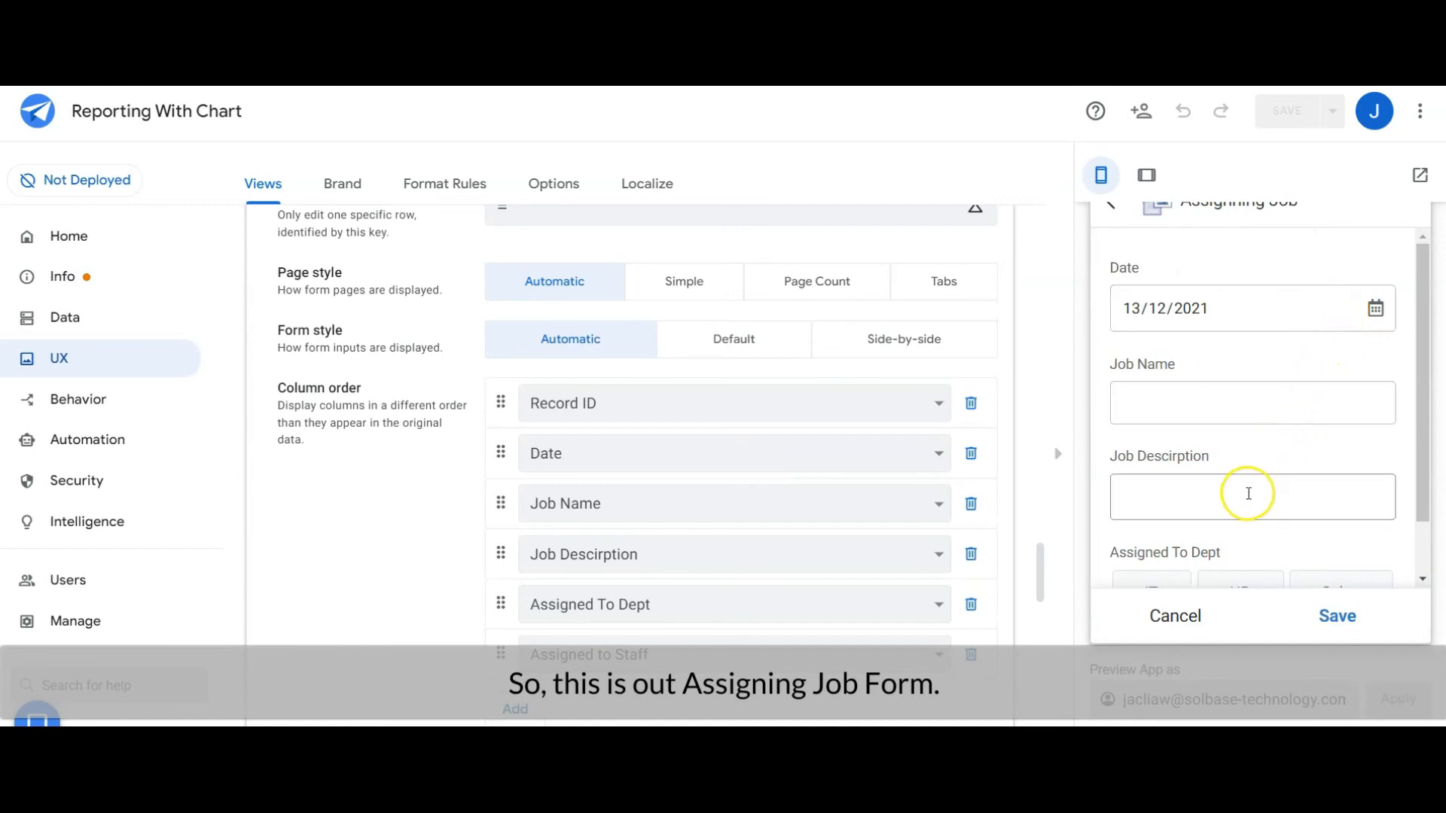
scroll(down, 3)
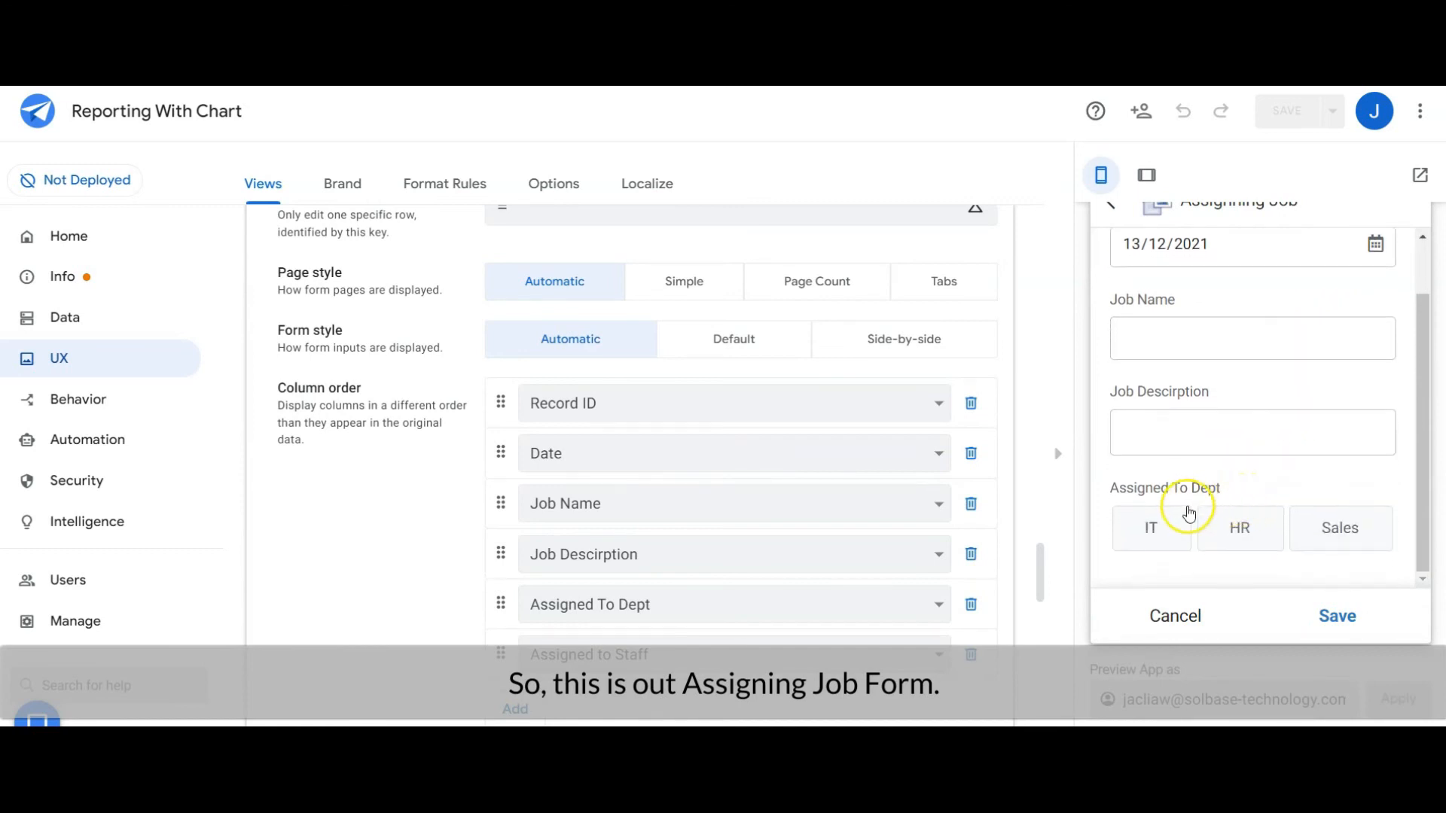
mouse_move(1320, 539)
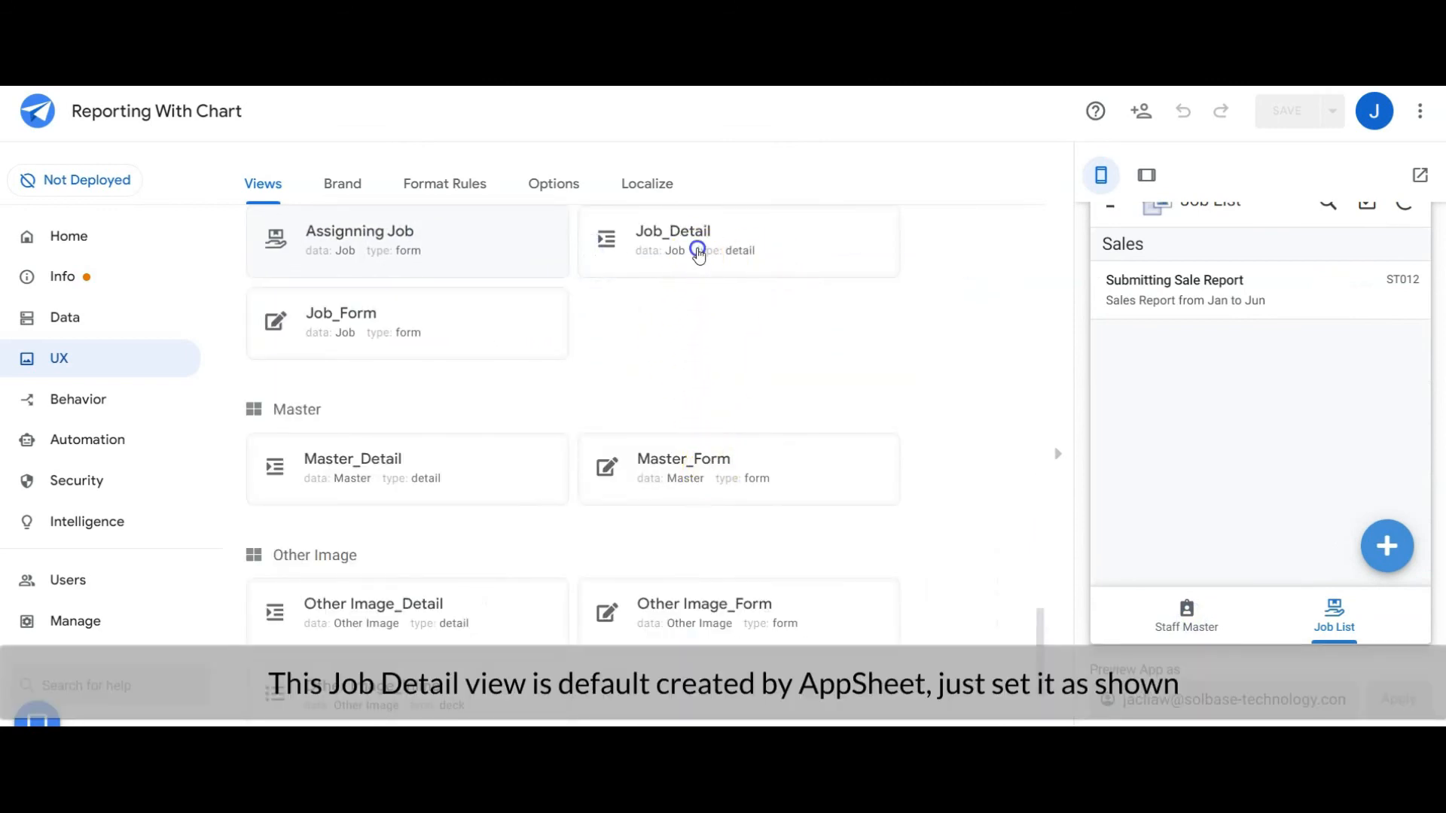
Step: Set Job_Detail's column order and check the Submitting Sale Report job's details in the preview
click(698, 253)
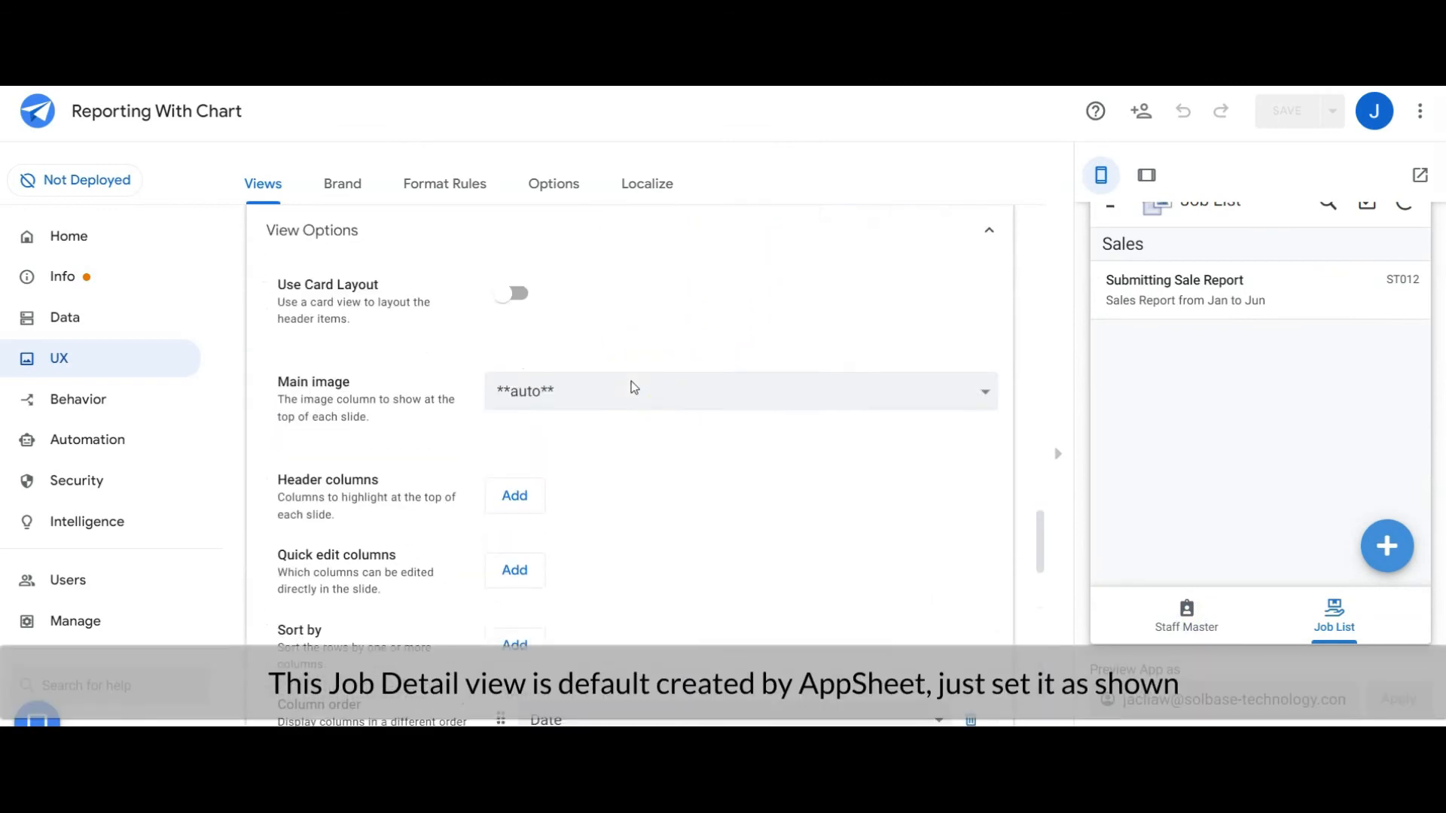
scroll(down, 3)
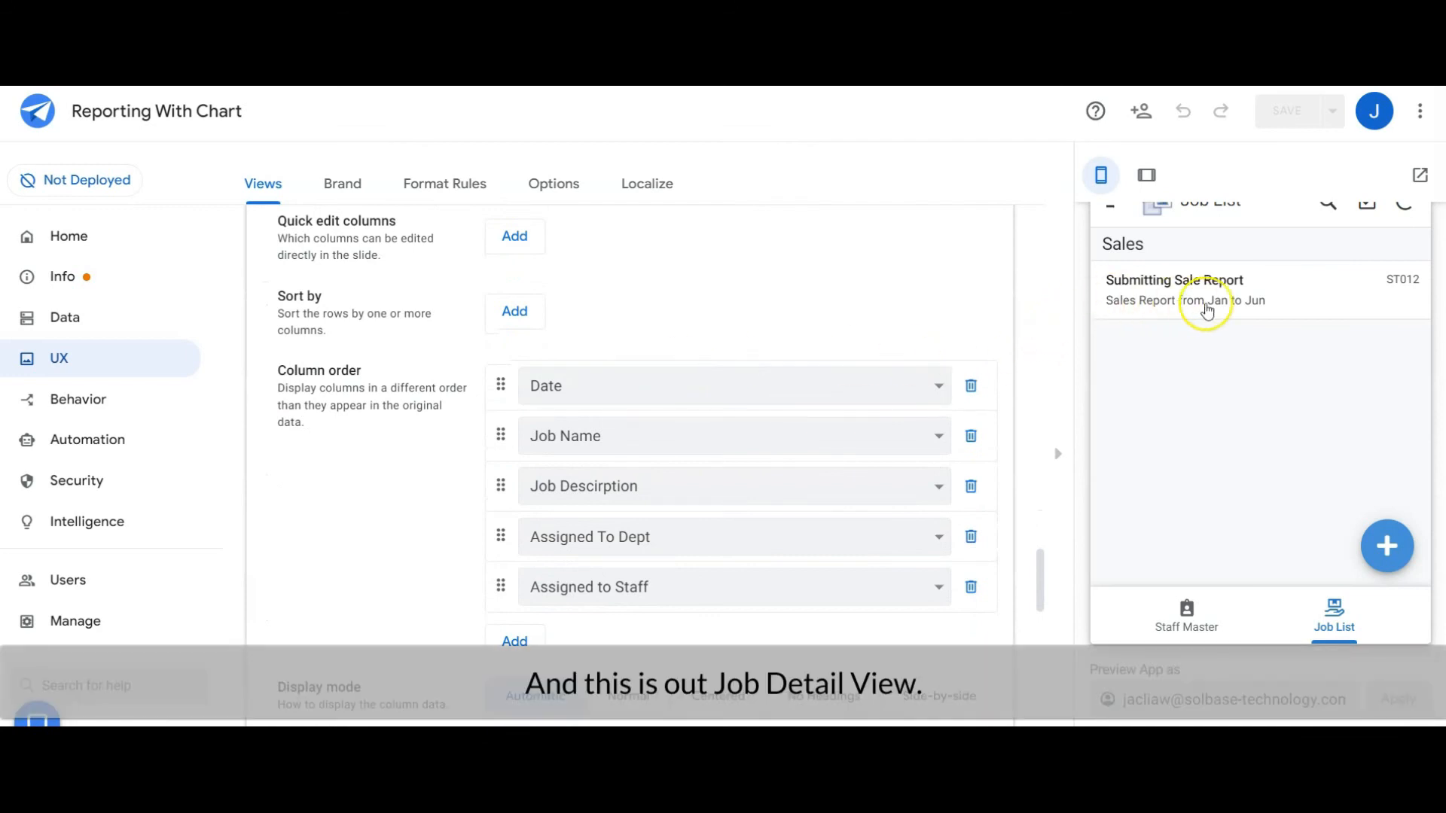
click(1208, 289)
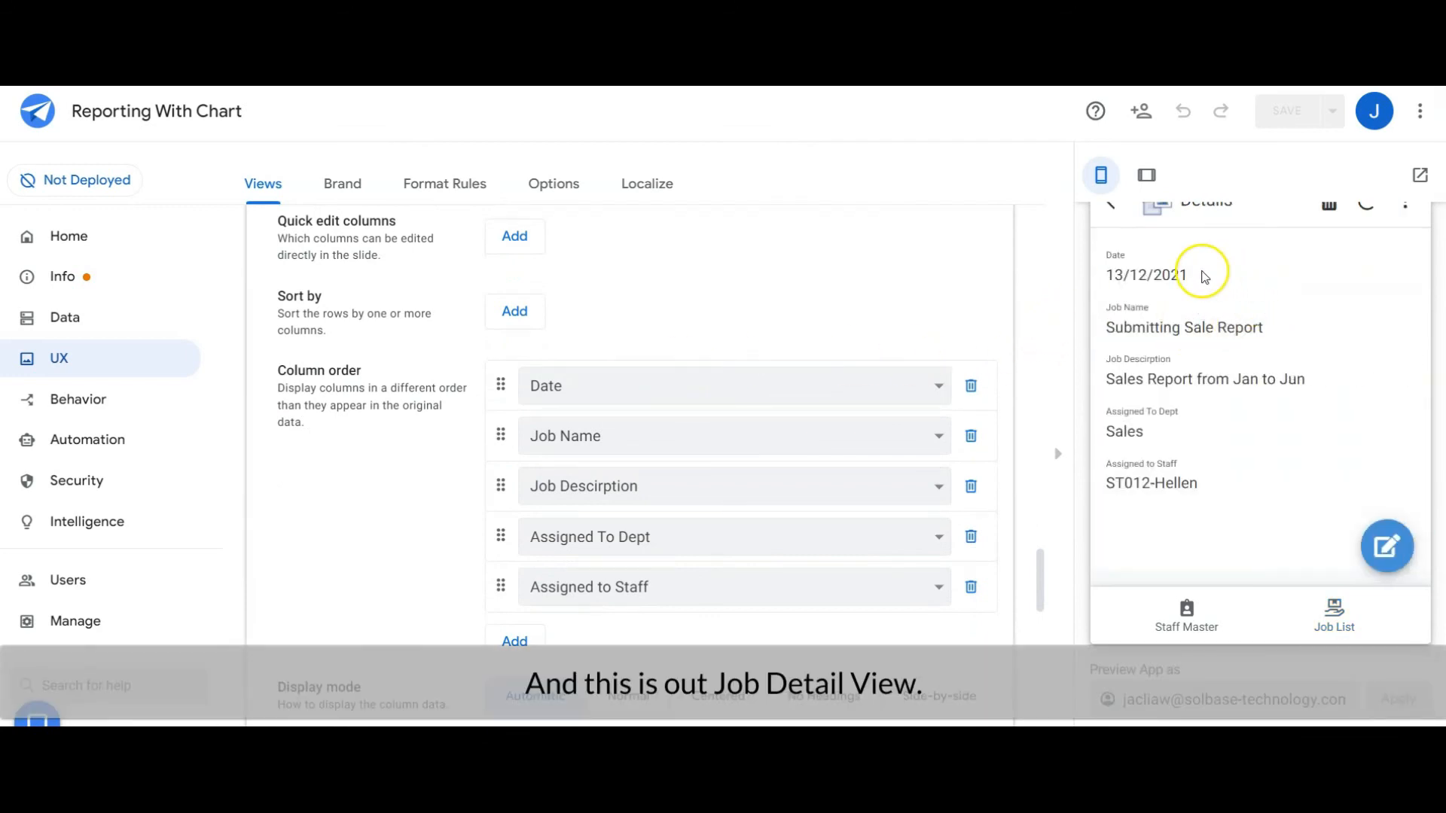
mouse_move(1153, 433)
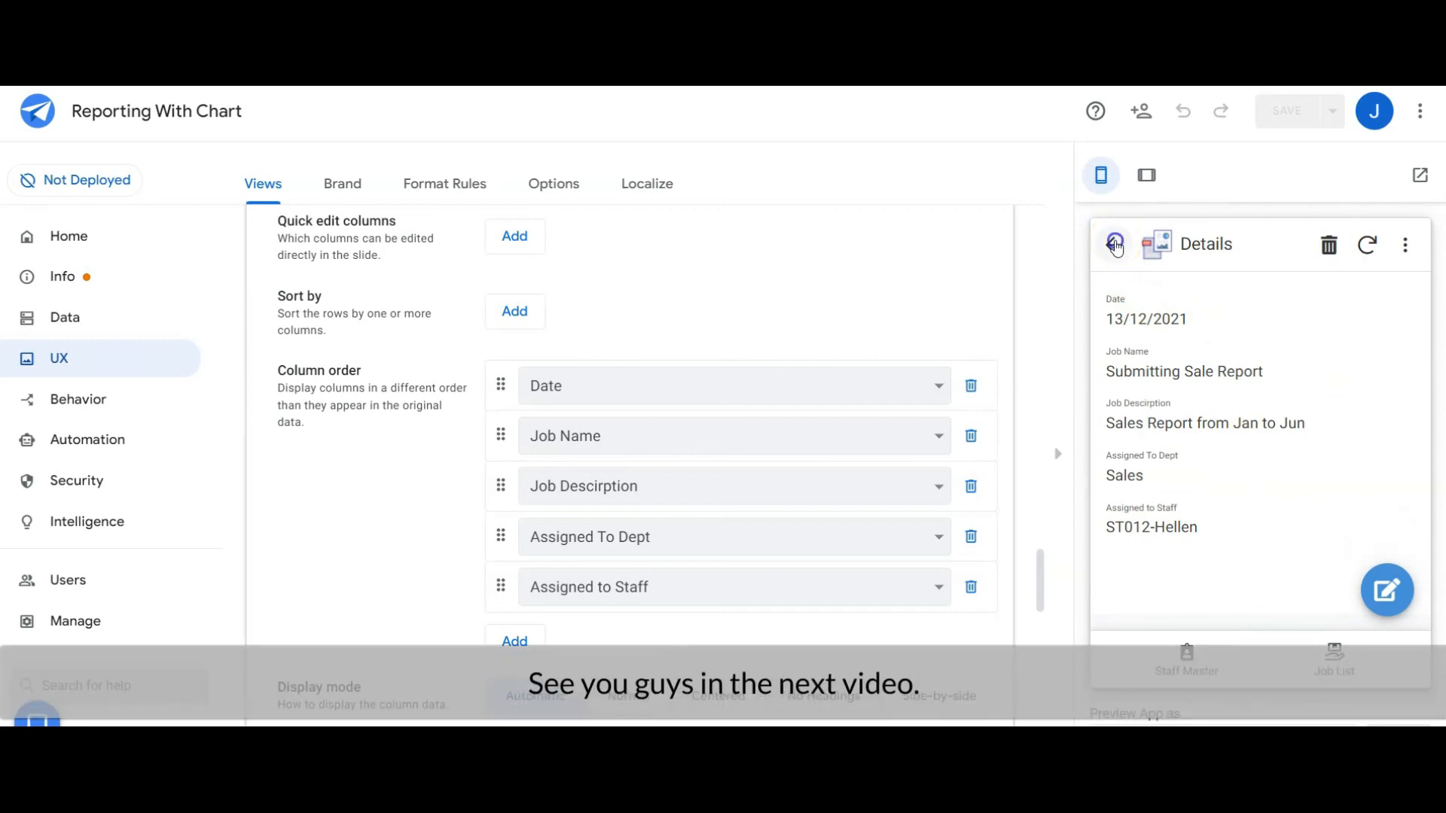
click(1115, 244)
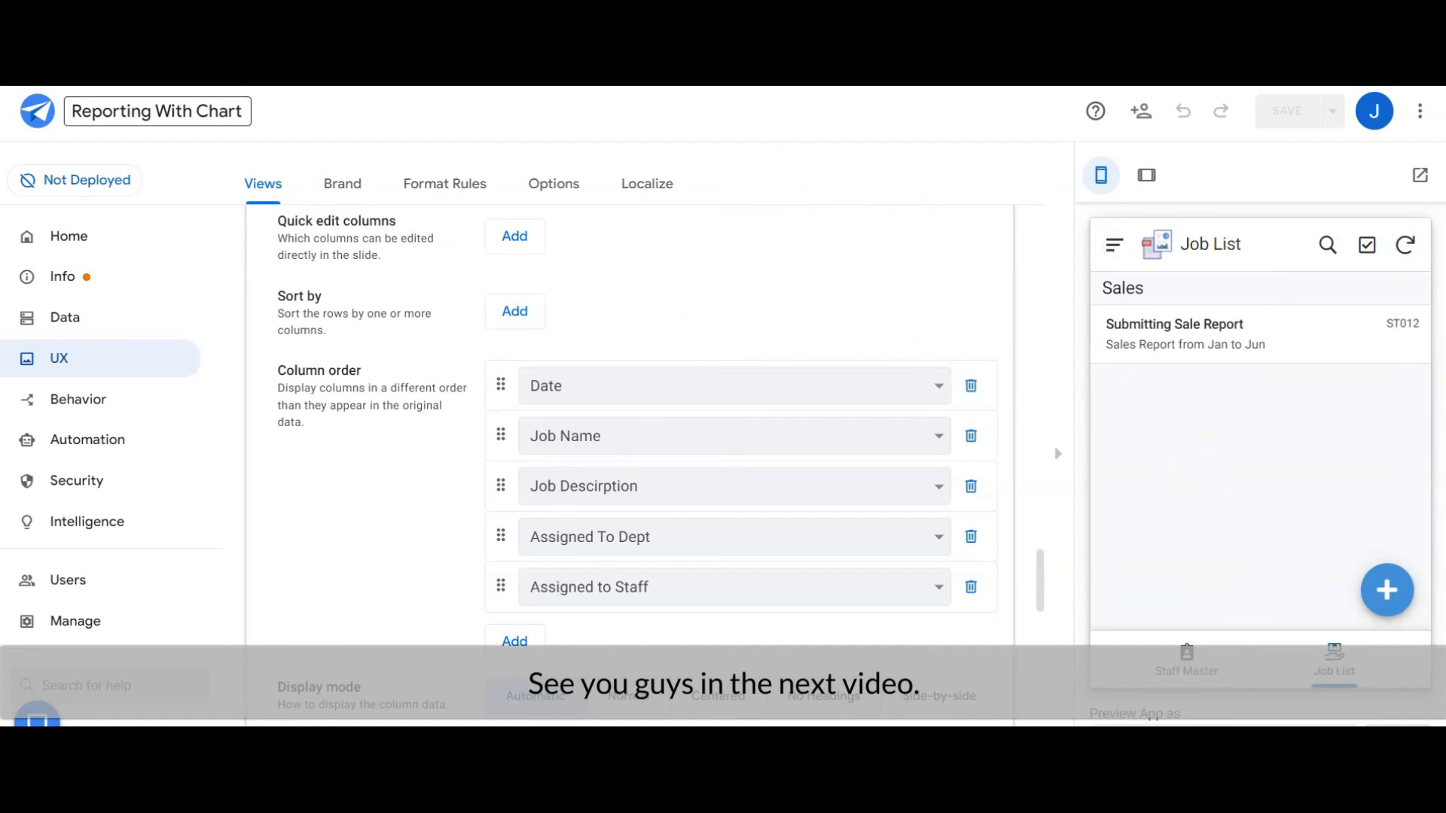